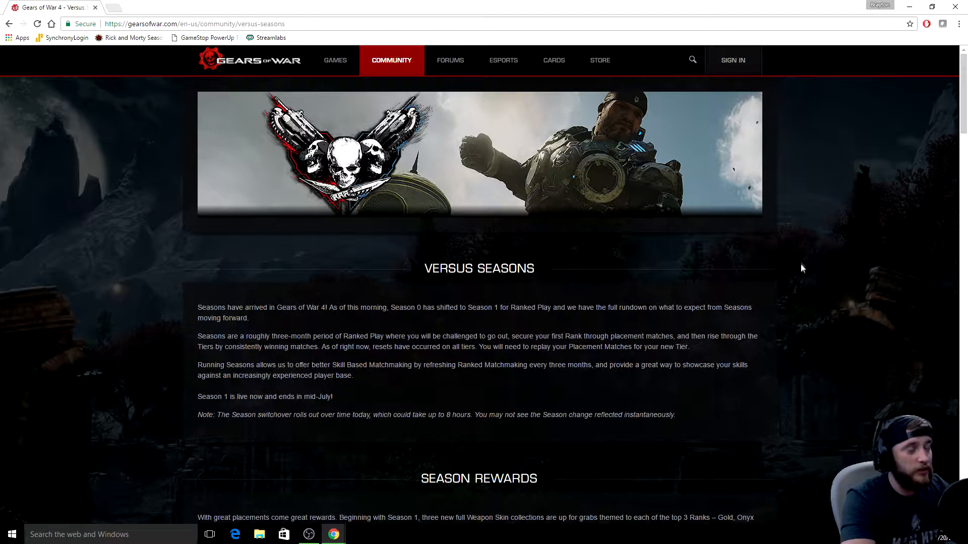
mouse_move(794, 253)
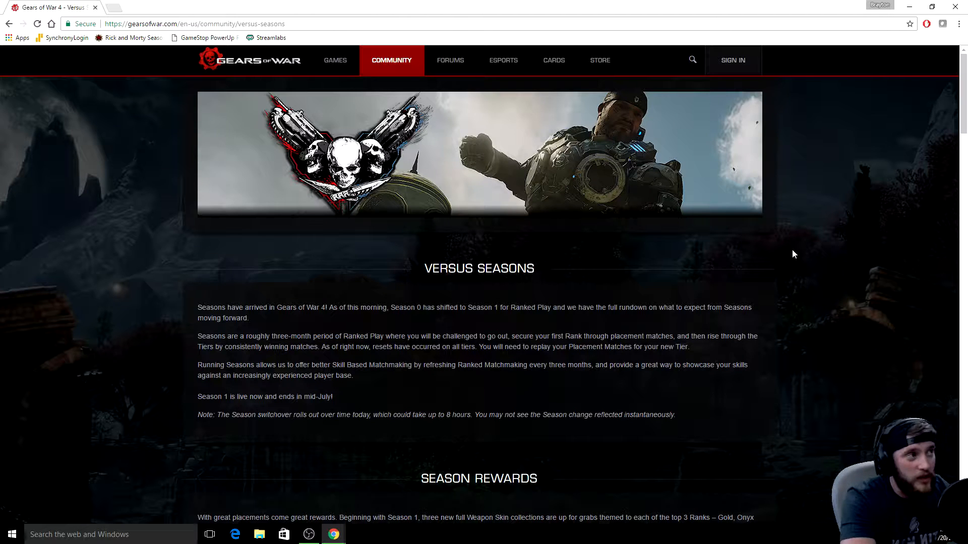
mouse_move(787, 254)
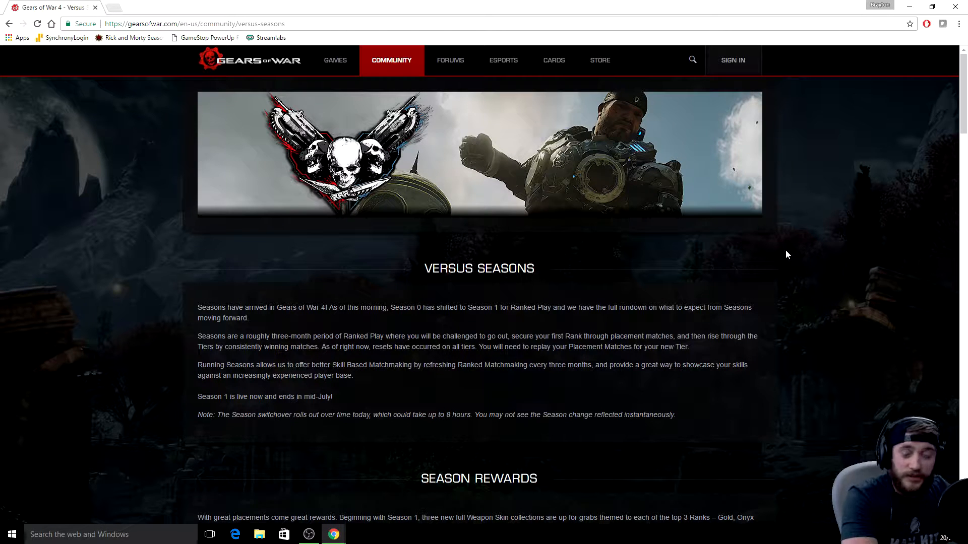
mouse_move(783, 234)
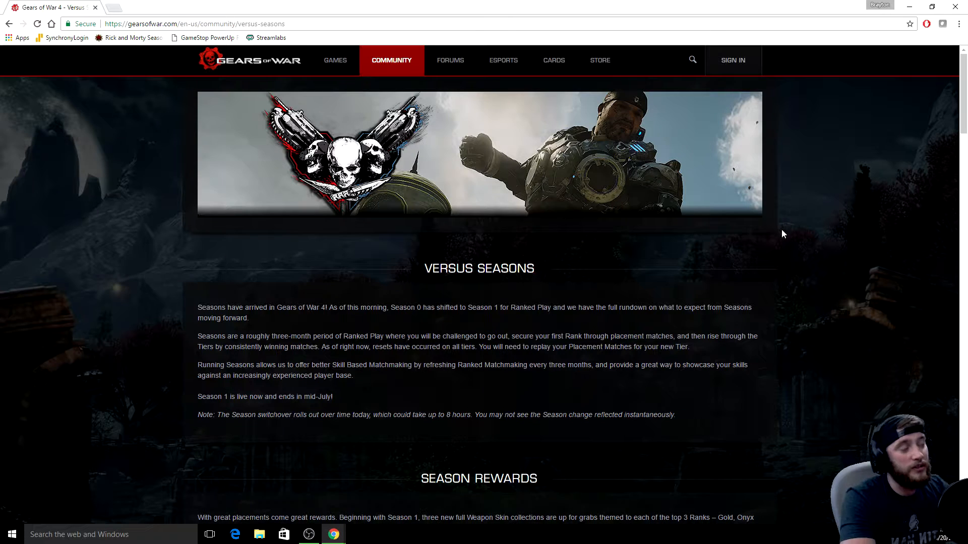
mouse_move(775, 224)
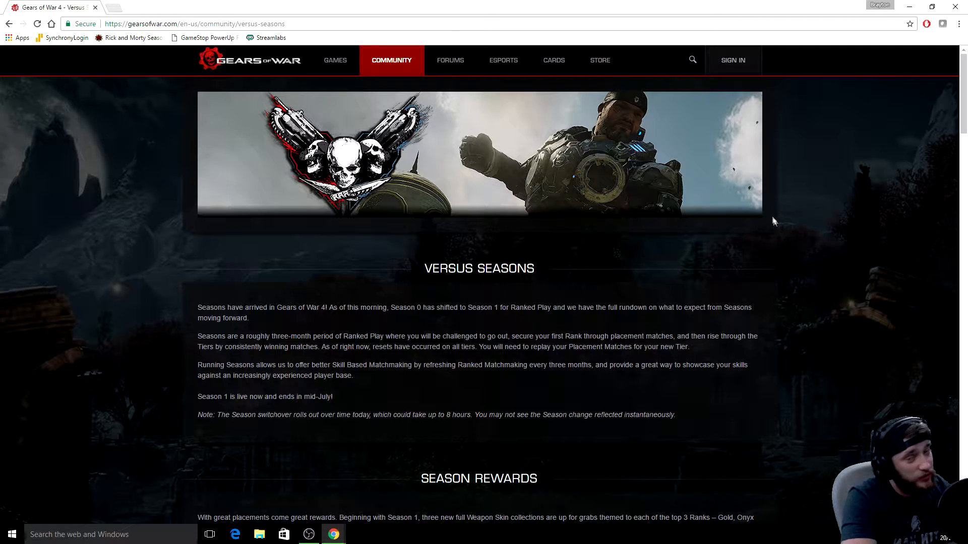
mouse_move(784, 231)
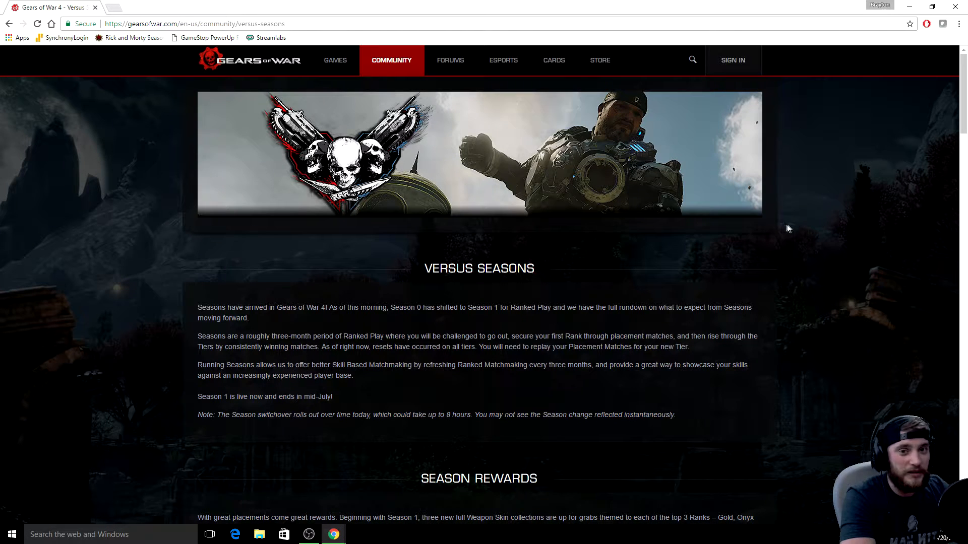
mouse_move(764, 188)
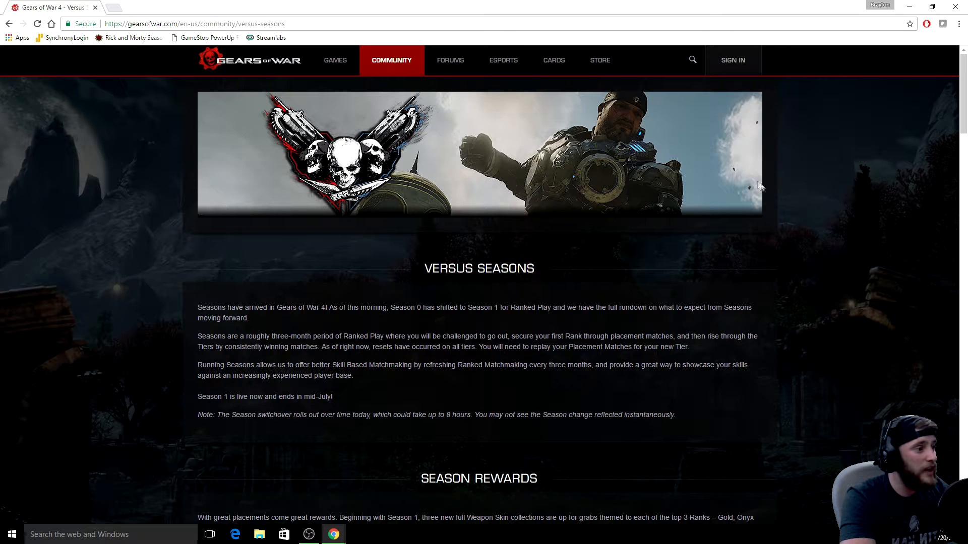
mouse_move(743, 274)
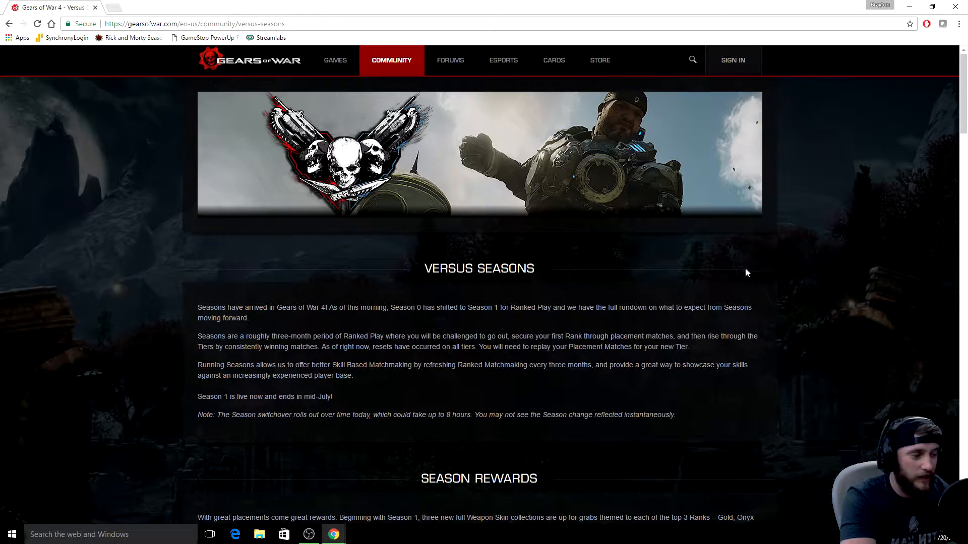
mouse_move(793, 259)
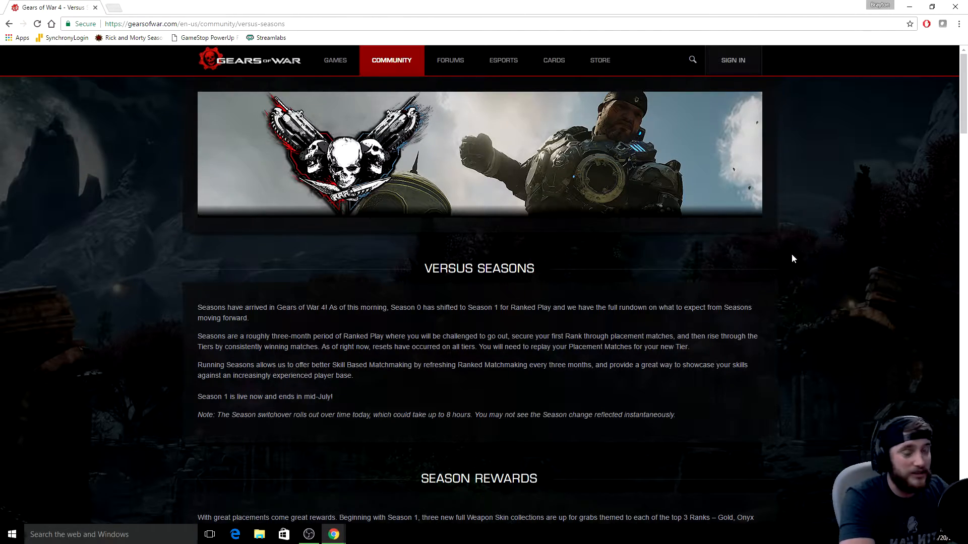
scroll("down", 3)
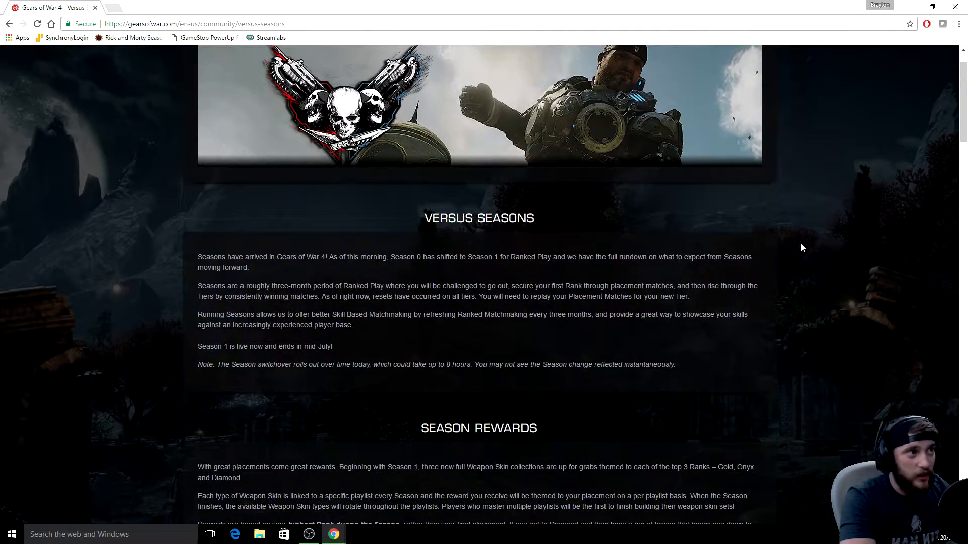
scroll("down", 3)
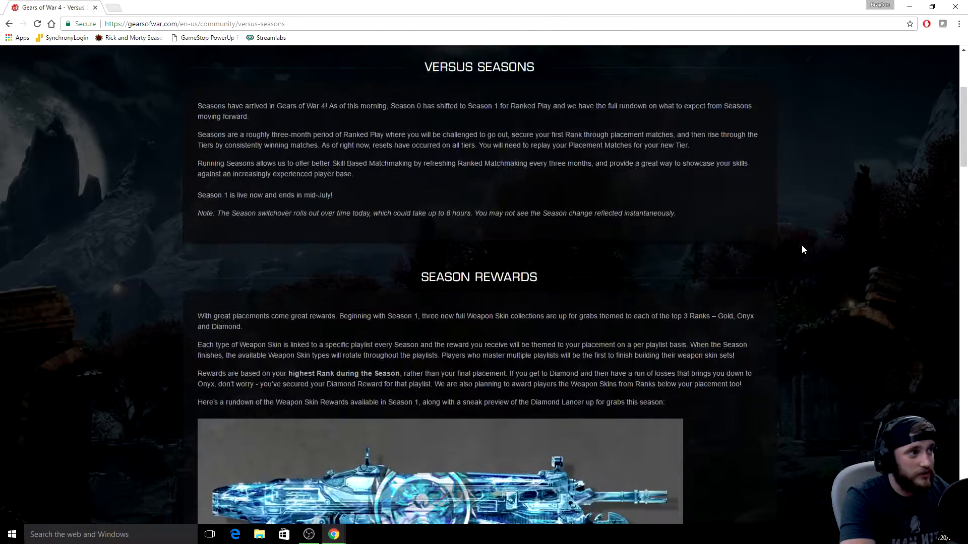
scroll("up", 3)
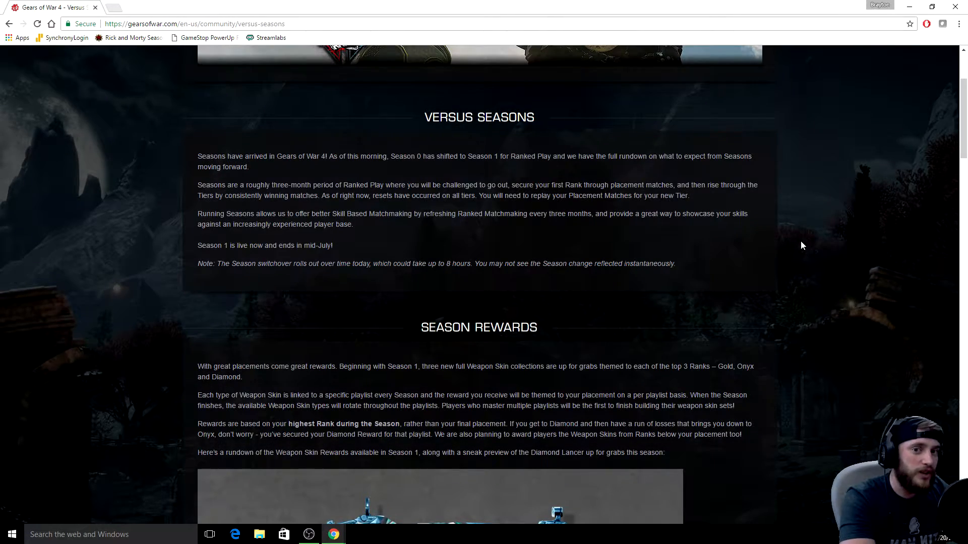
mouse_move(804, 252)
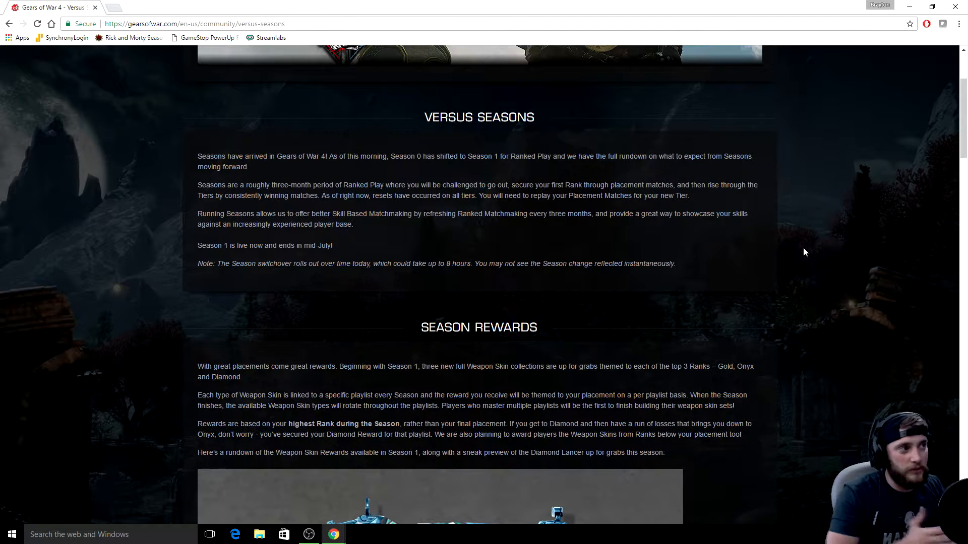
mouse_move(781, 191)
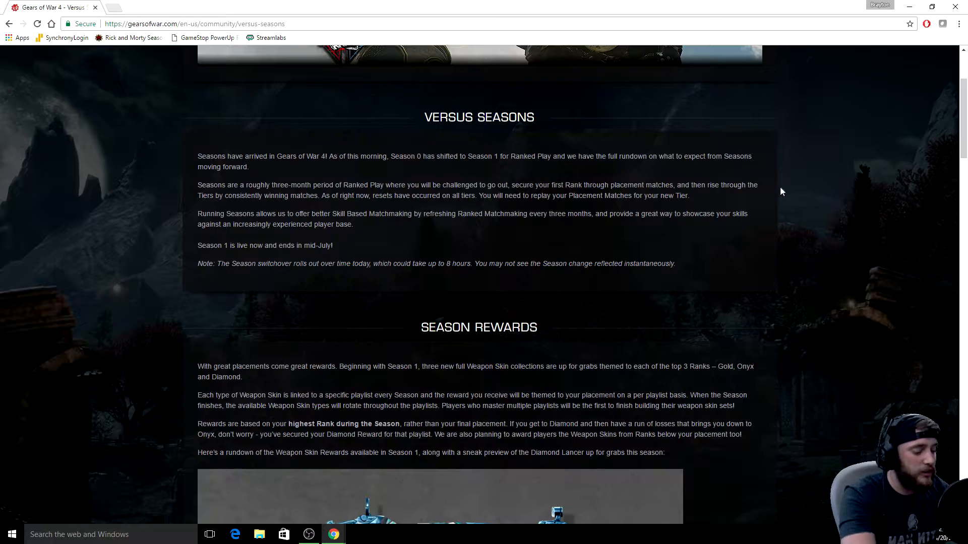
scroll("down", 3)
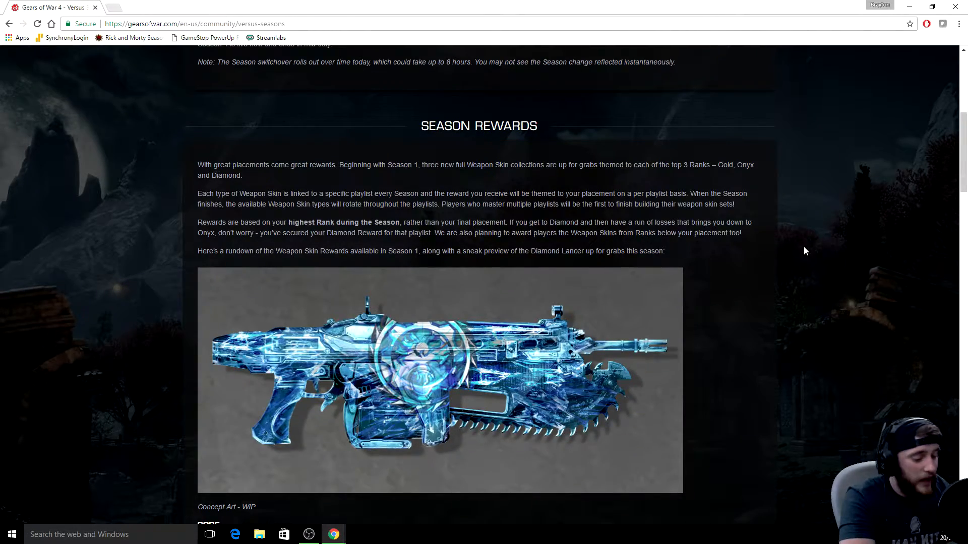
scroll("down", 3)
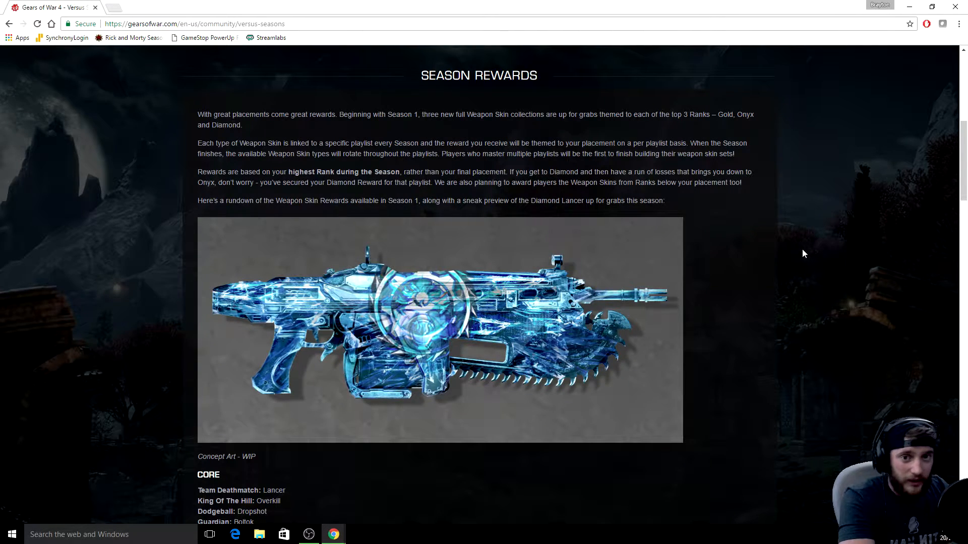
scroll("down", 3)
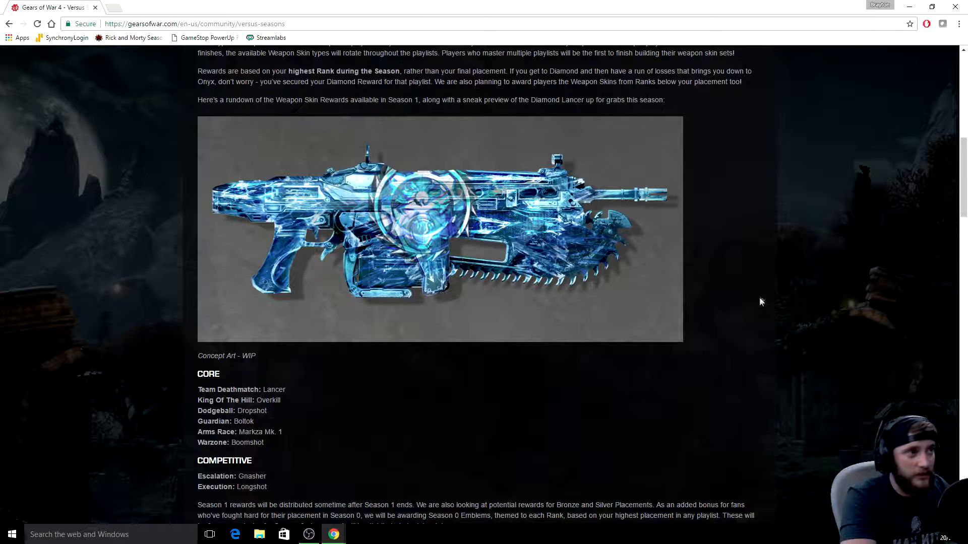
mouse_move(373, 391)
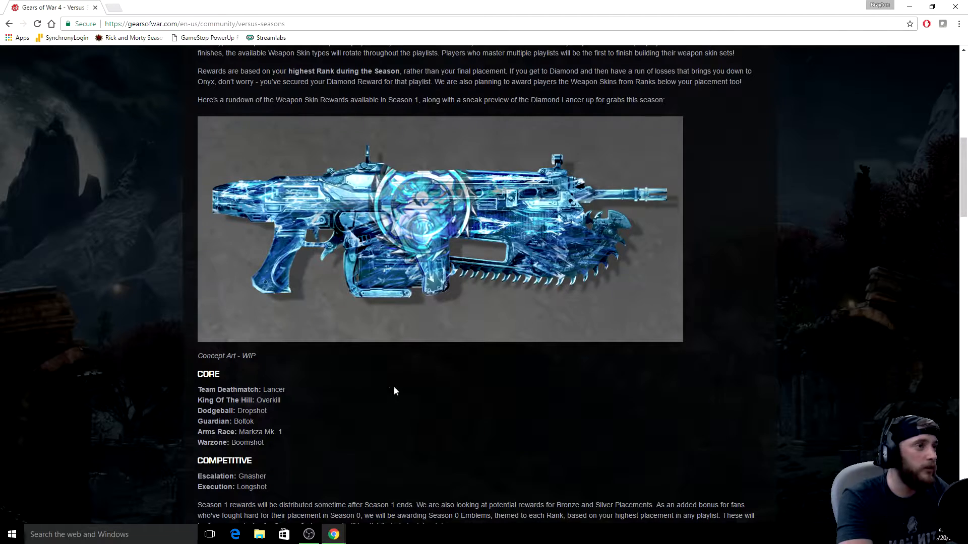
mouse_move(287, 398)
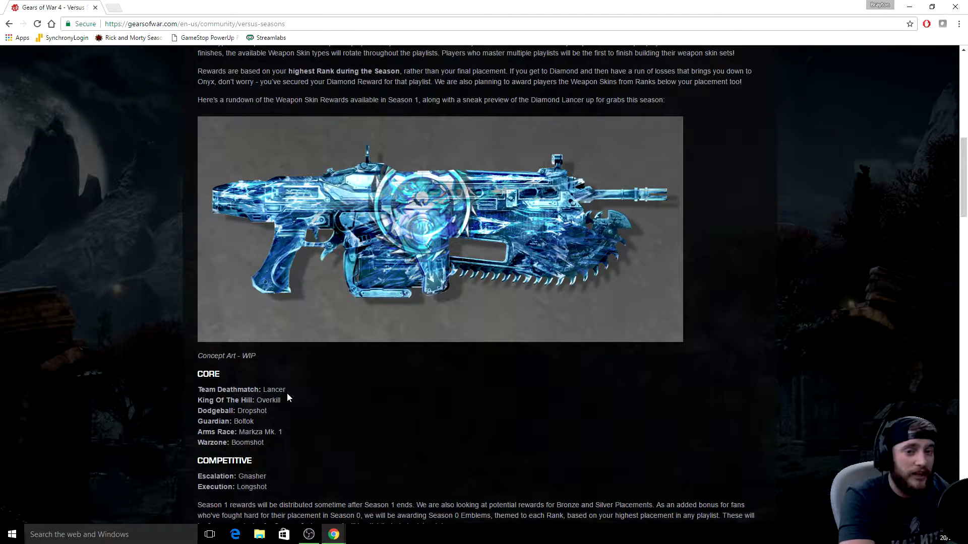
scroll("down", 3)
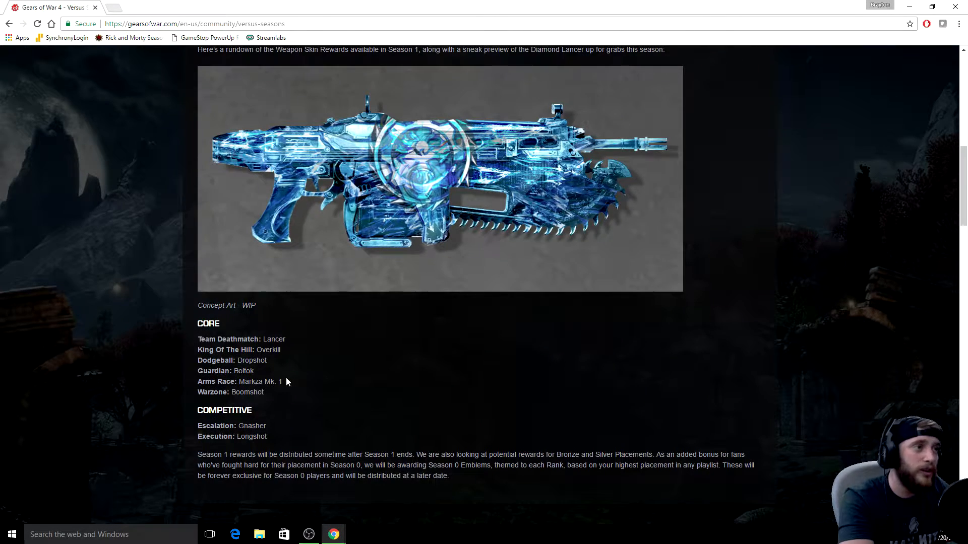
mouse_move(303, 373)
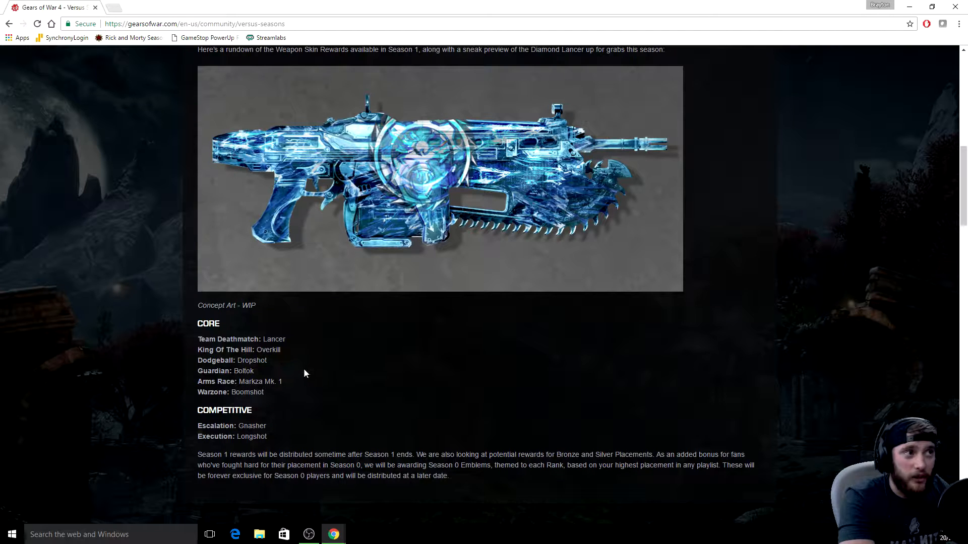
mouse_move(299, 376)
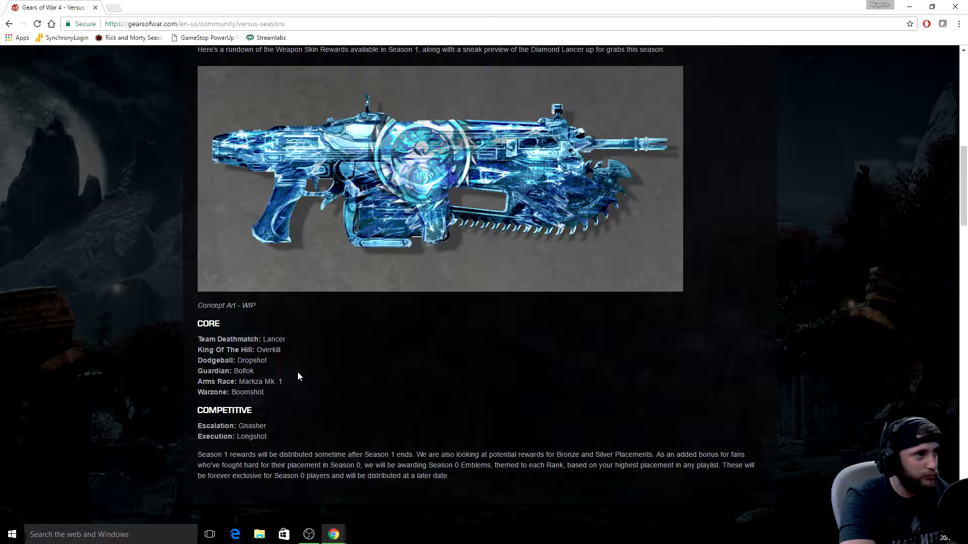
mouse_move(309, 382)
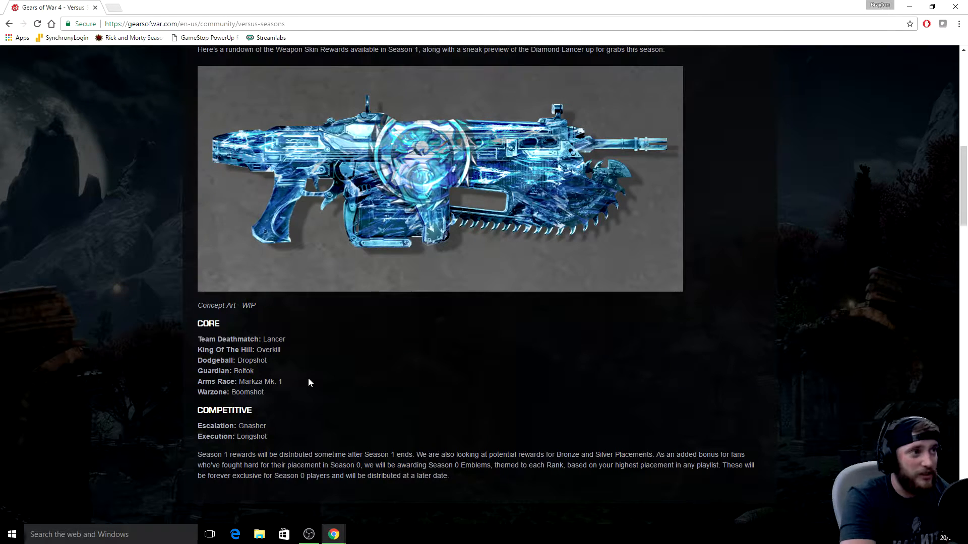
scroll("down", 3)
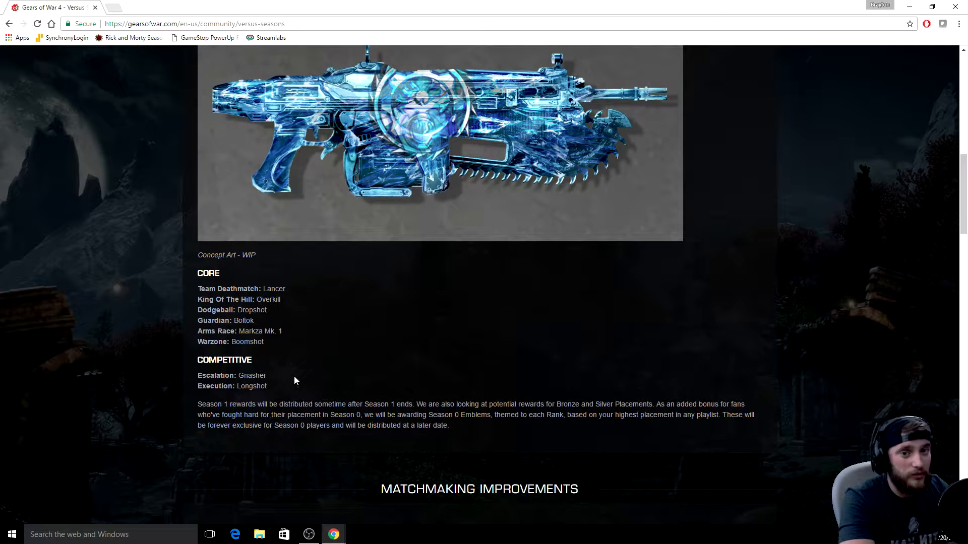
scroll("down", 3)
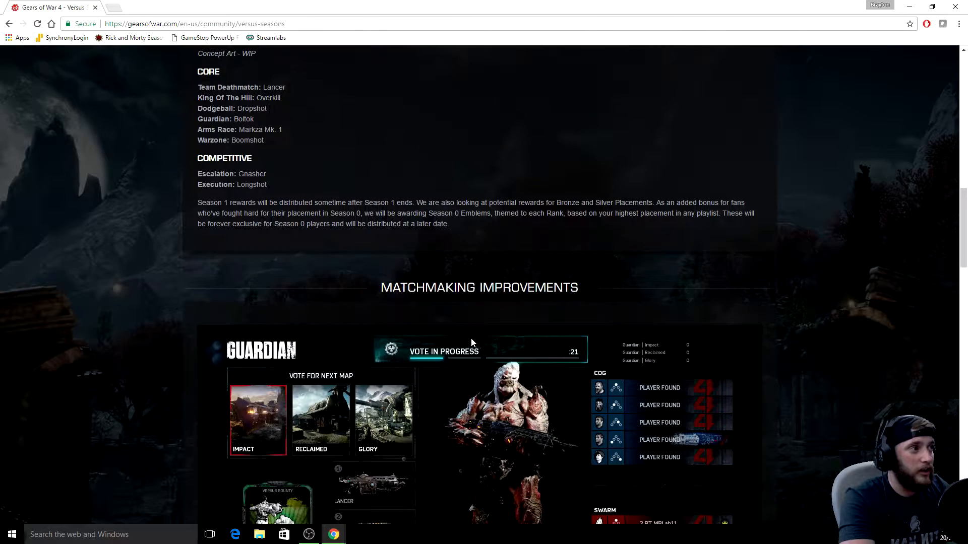
mouse_move(544, 325)
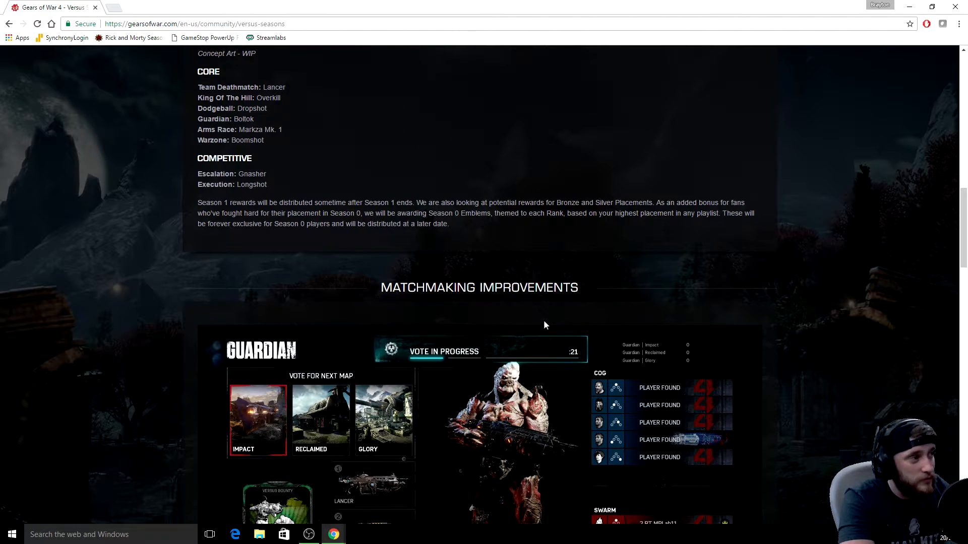
mouse_move(602, 298)
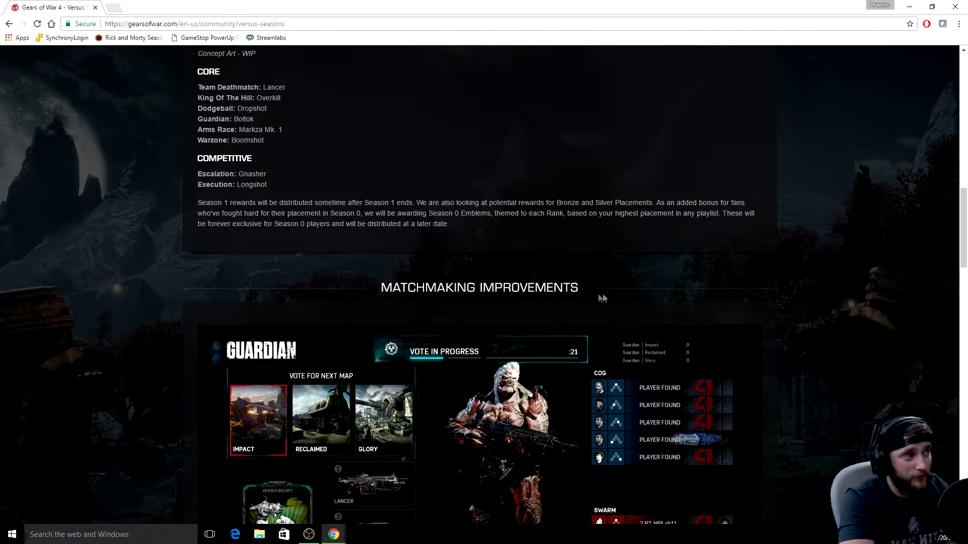
scroll("down", 3)
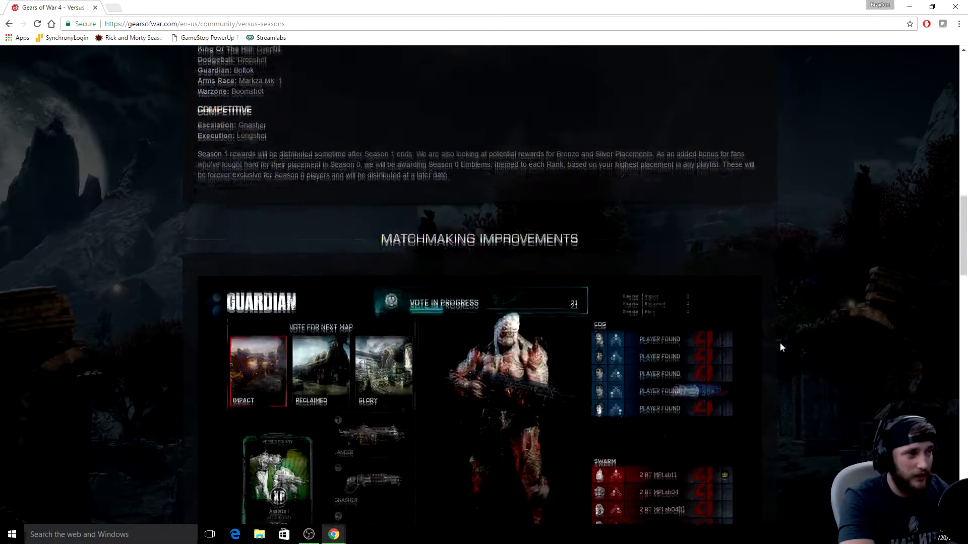
scroll("down", 3)
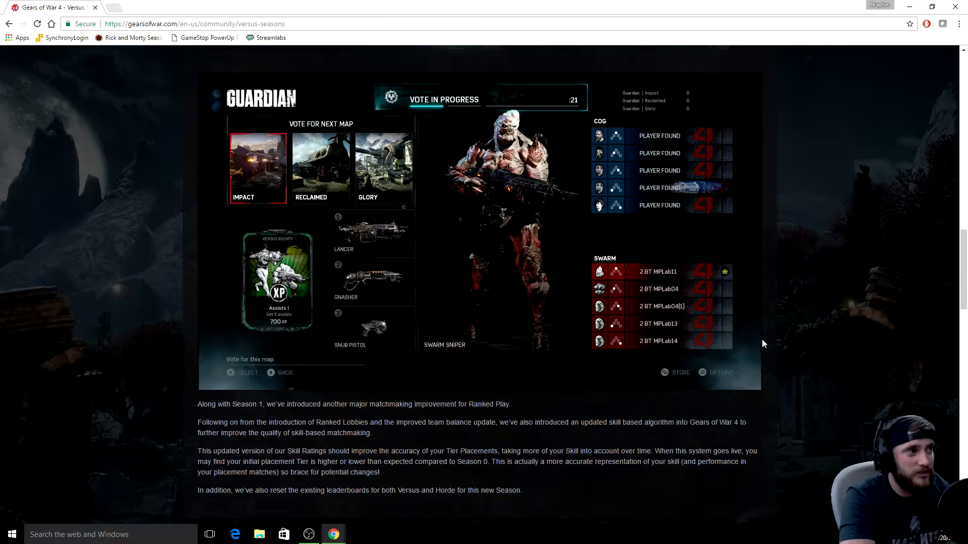
mouse_move(764, 330)
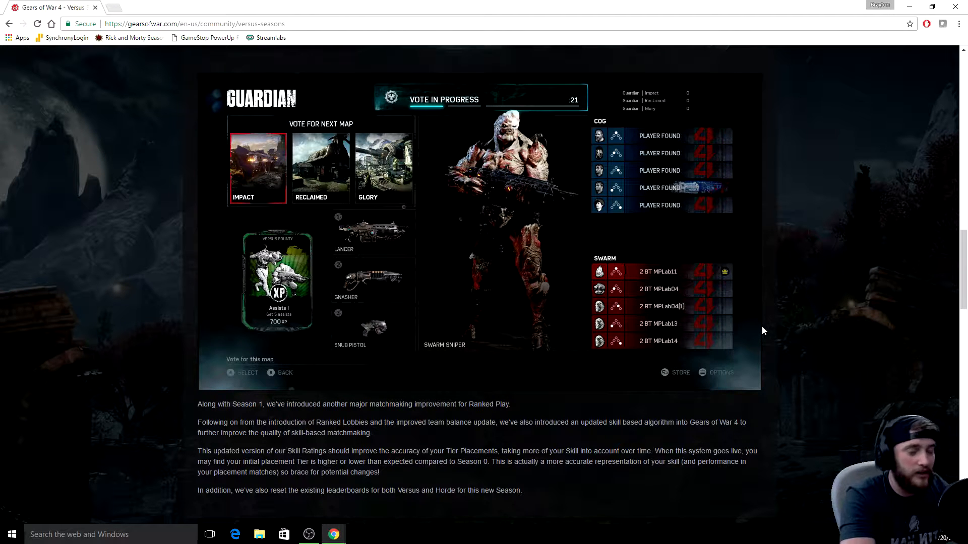
mouse_move(812, 347)
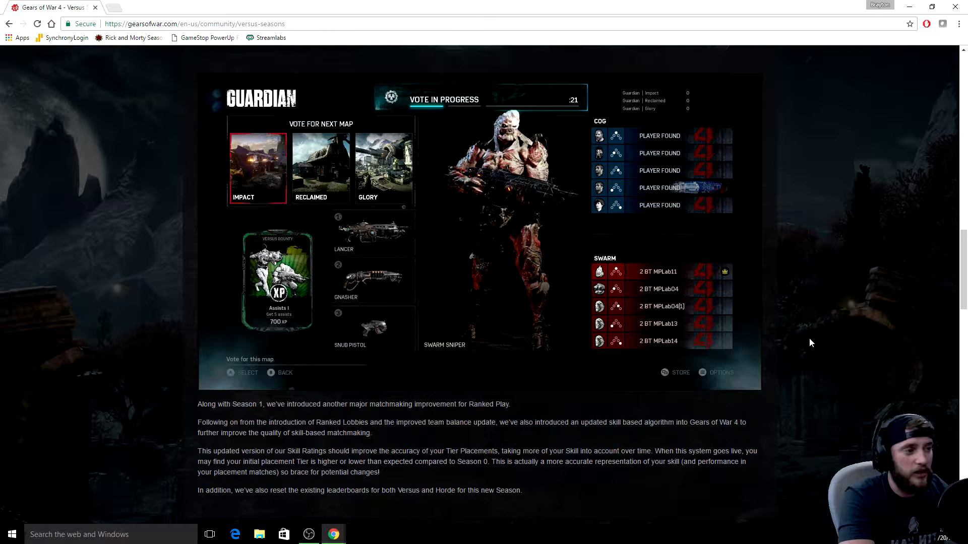
mouse_move(799, 328)
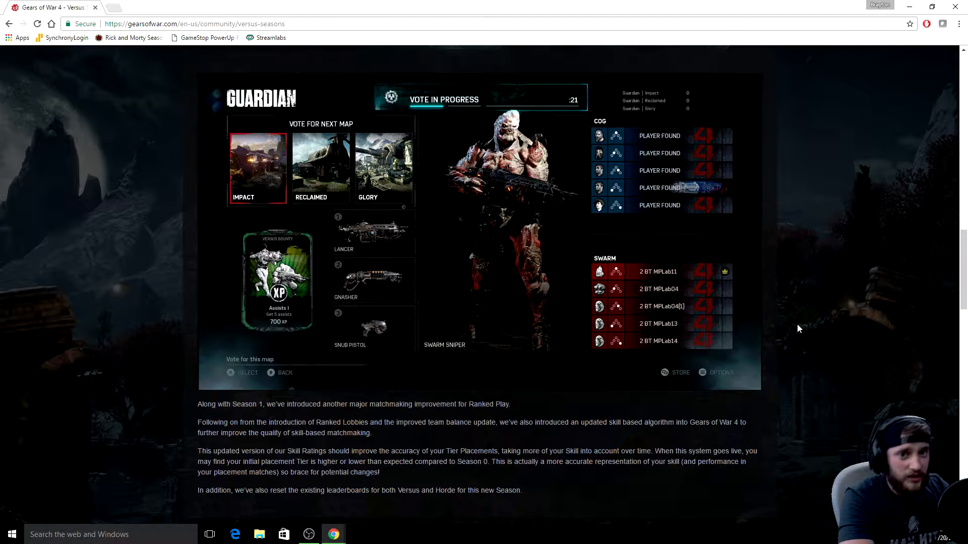
mouse_move(776, 337)
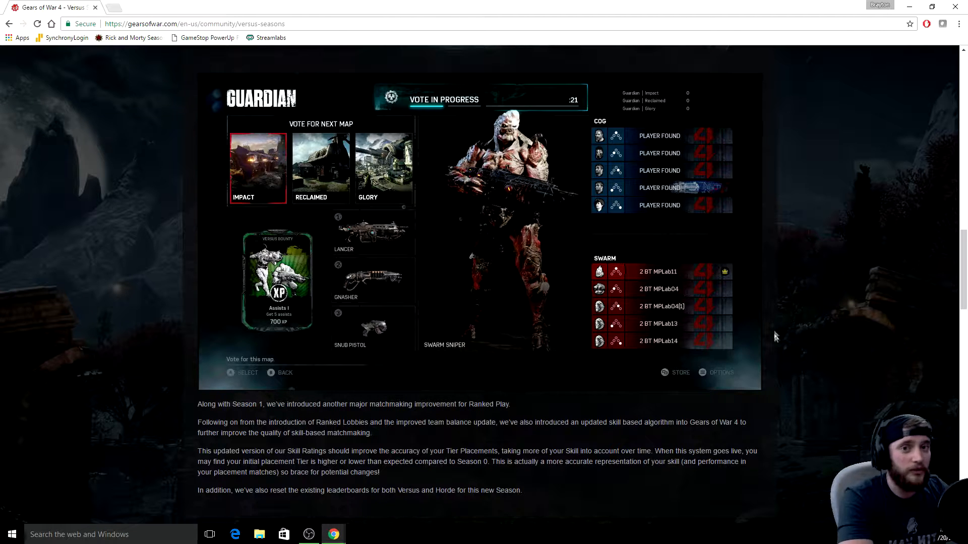
mouse_move(768, 347)
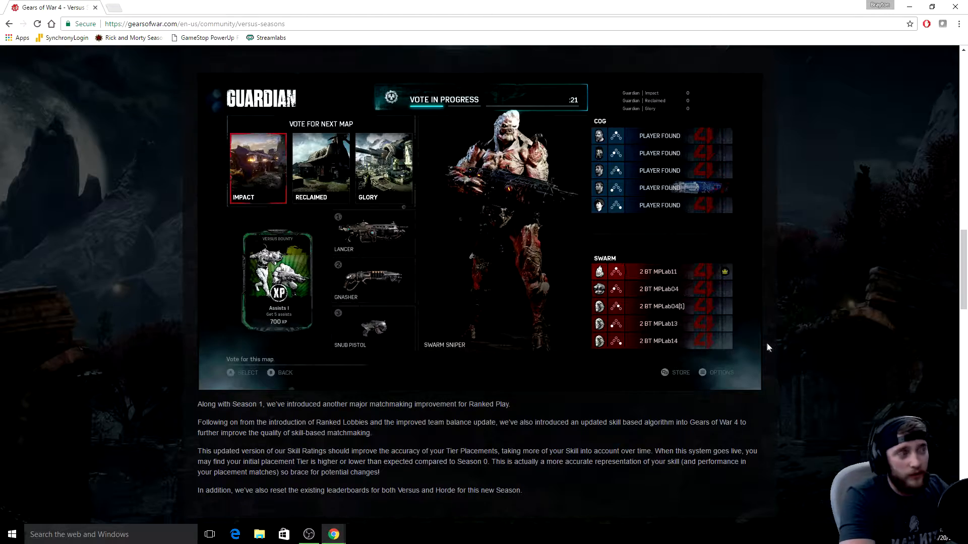
scroll("down", 3)
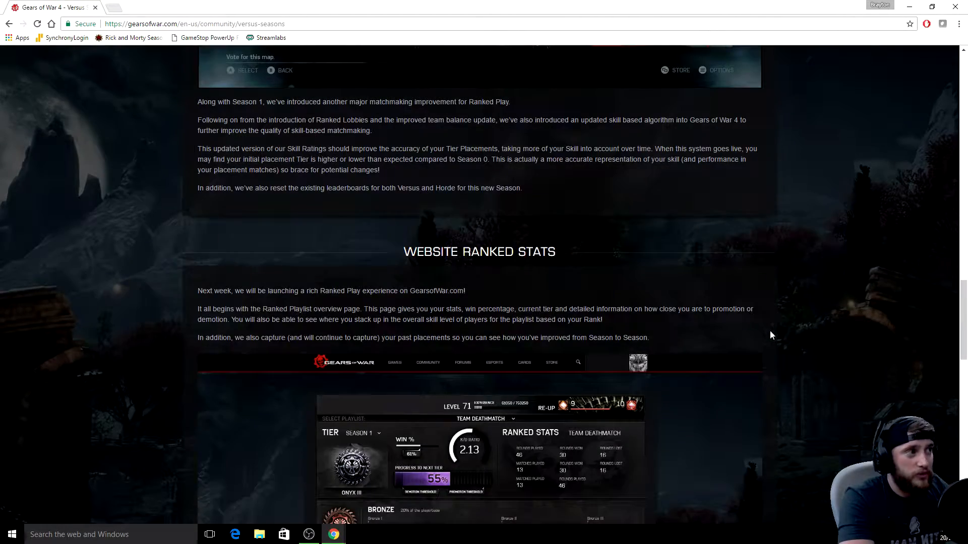
mouse_move(783, 328)
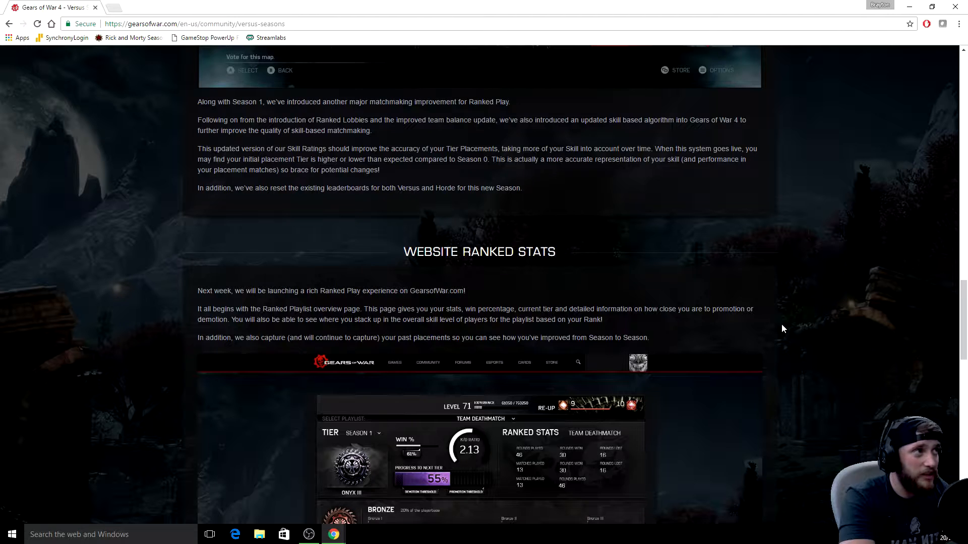
mouse_move(774, 318)
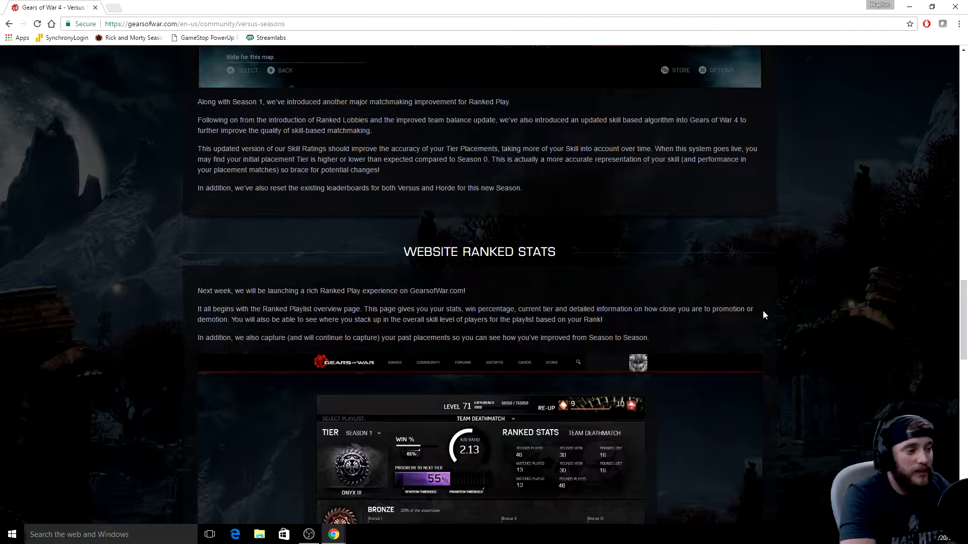
mouse_move(745, 282)
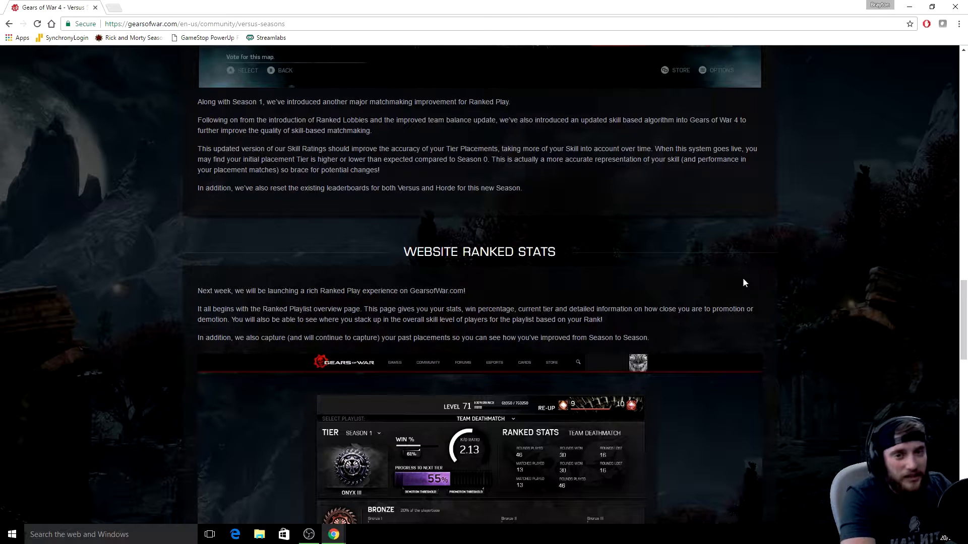
mouse_move(747, 268)
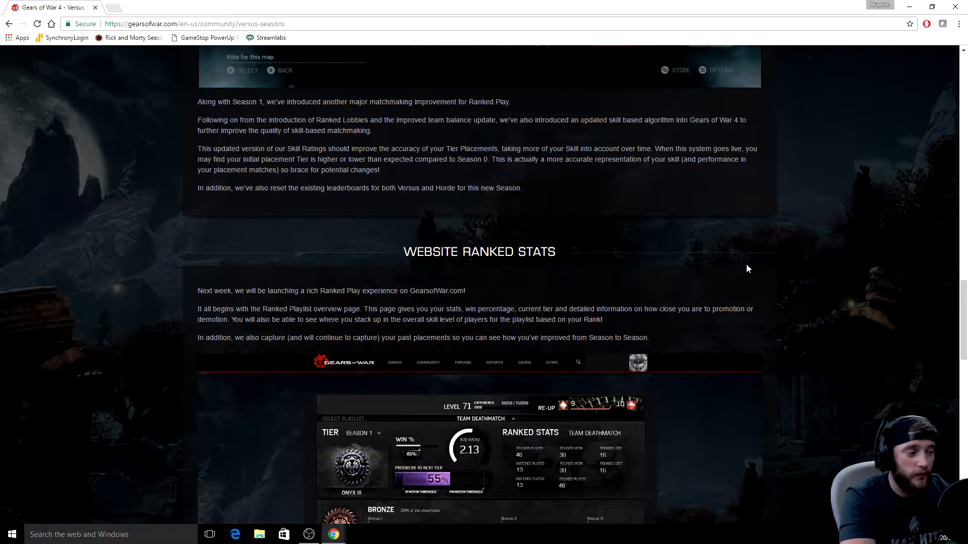
mouse_move(751, 278)
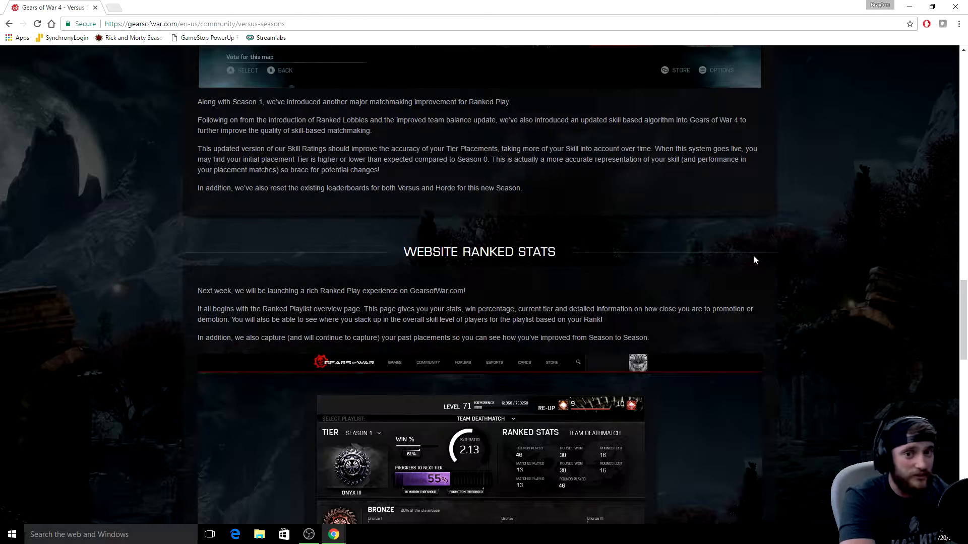
scroll("down", 3)
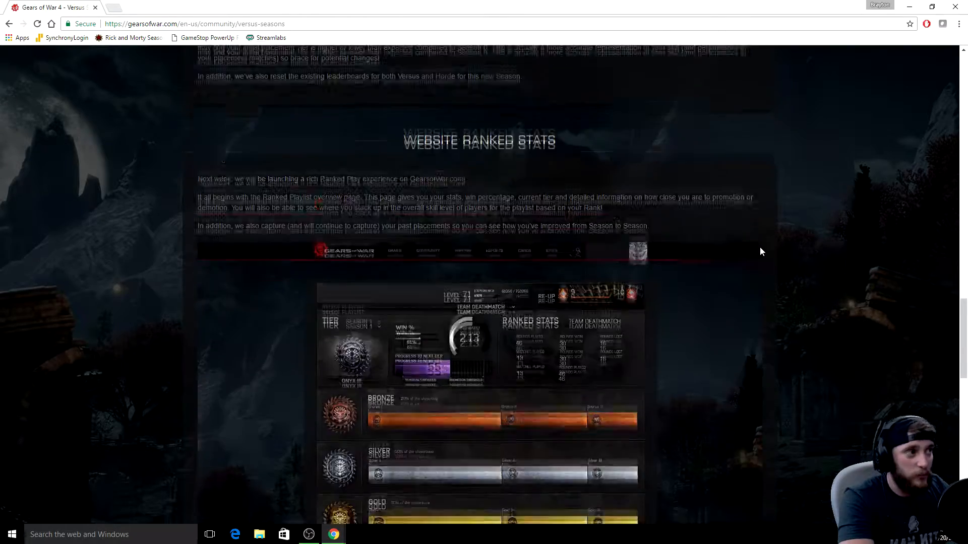
scroll("down", 3)
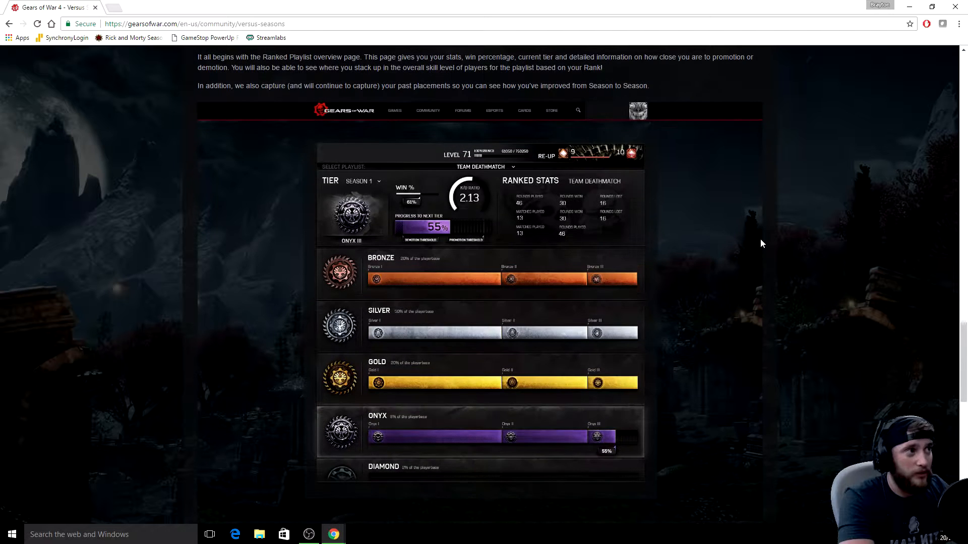
mouse_move(577, 217)
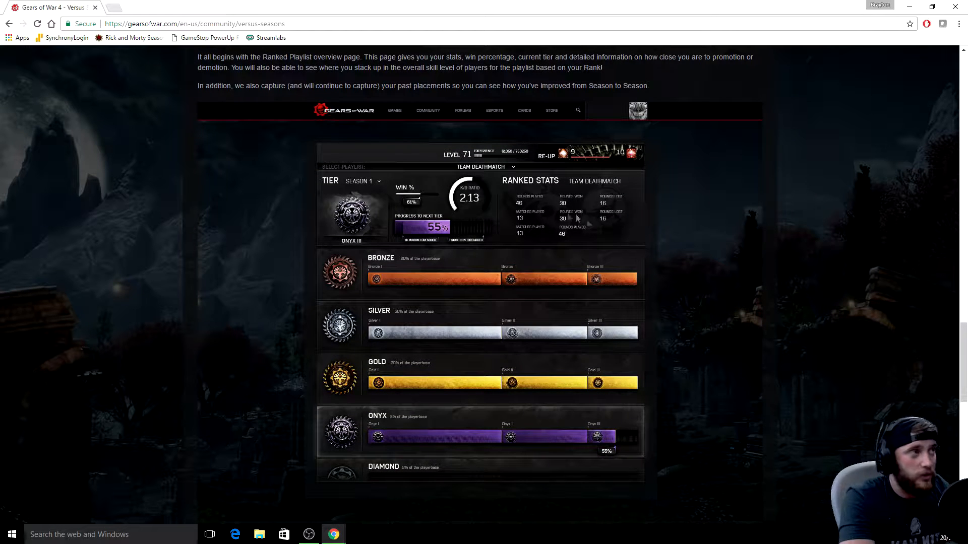
mouse_move(475, 242)
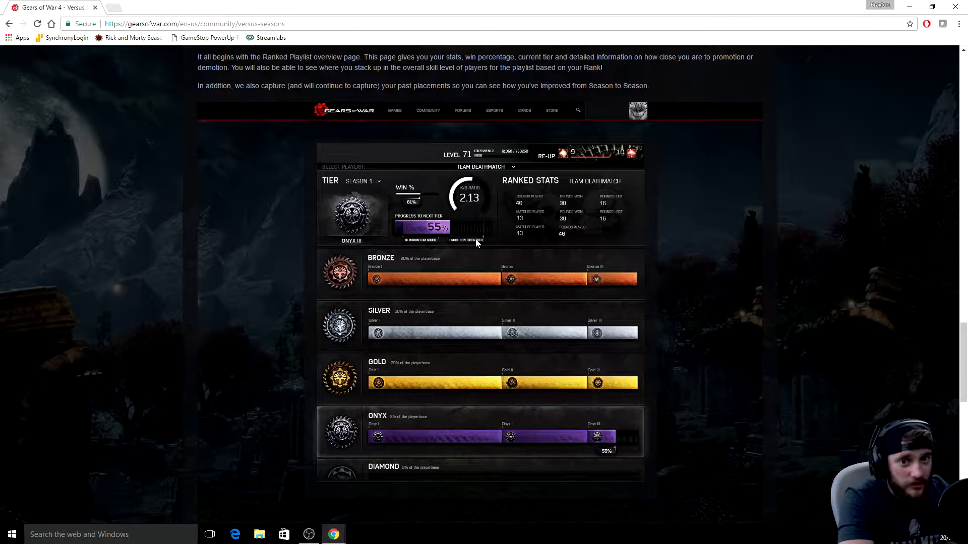
mouse_move(485, 241)
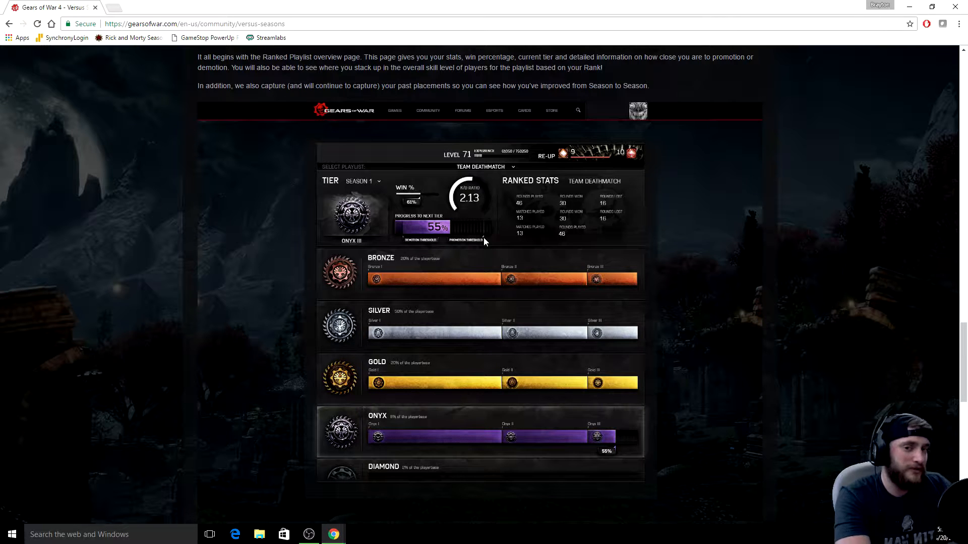
mouse_move(472, 247)
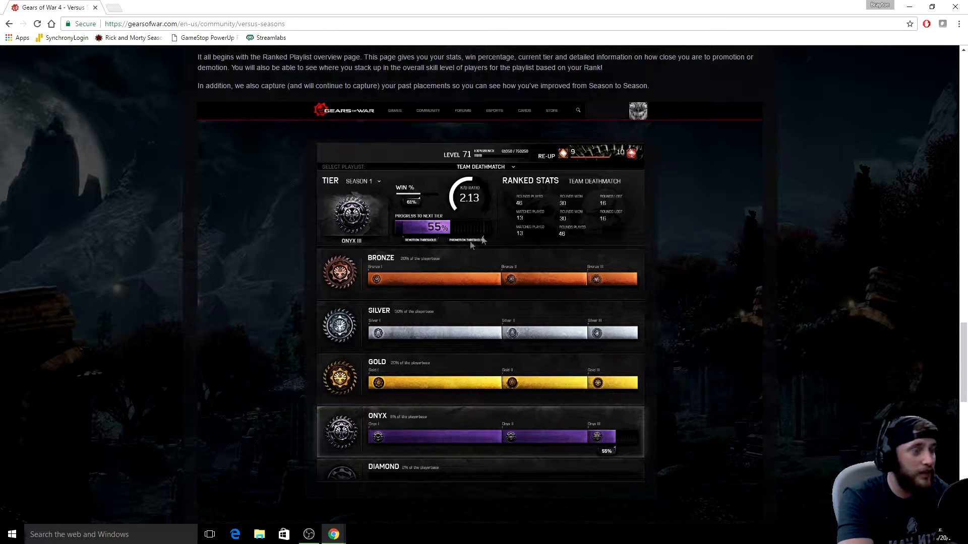
mouse_move(357, 269)
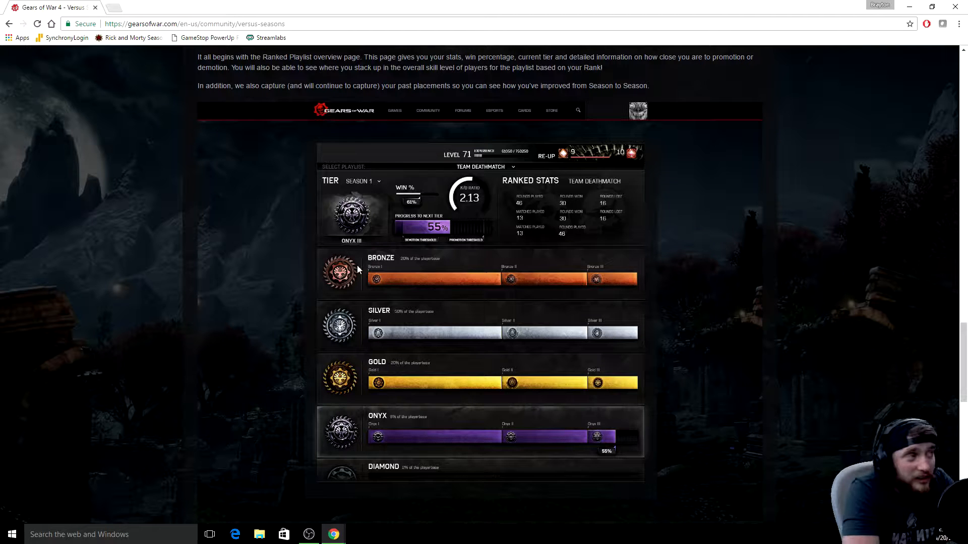
mouse_move(723, 333)
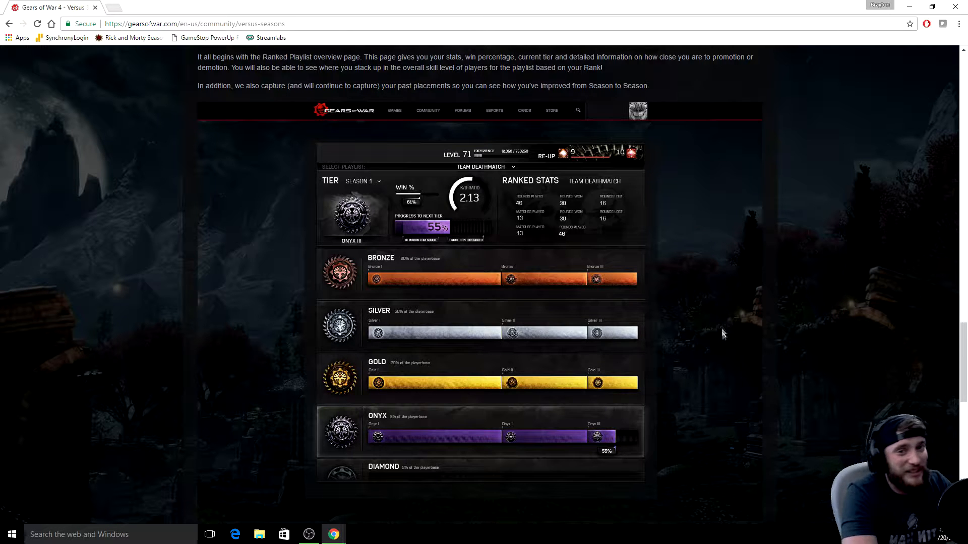
scroll("down", 3)
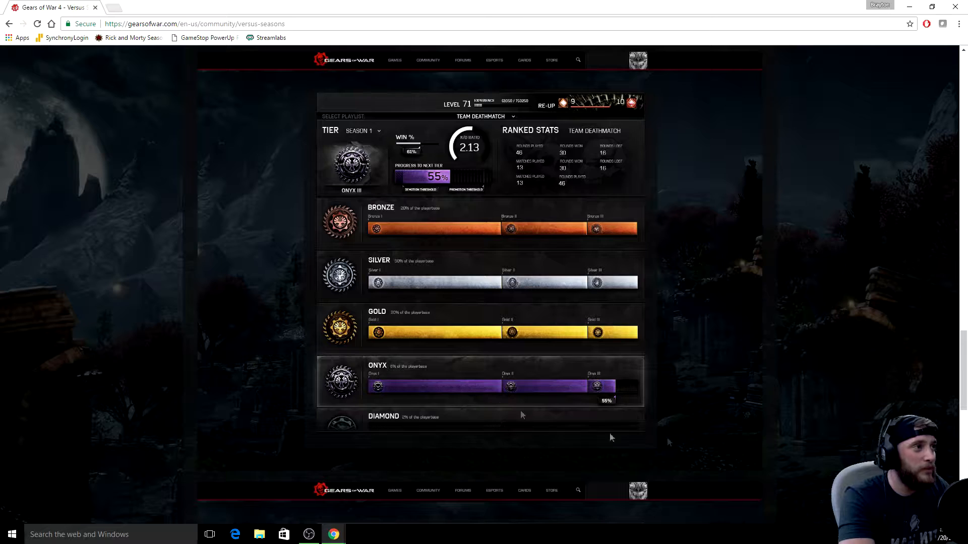
mouse_move(630, 404)
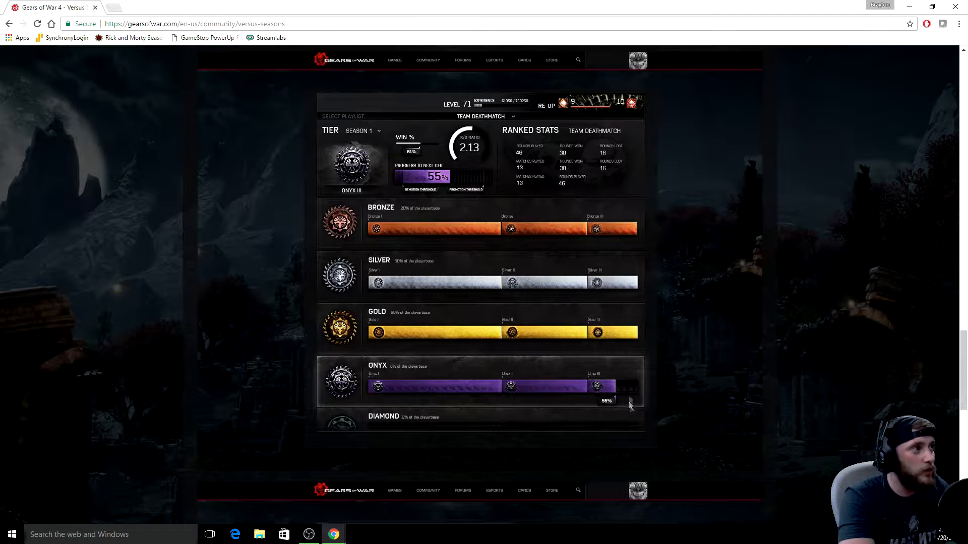
scroll("up", 3)
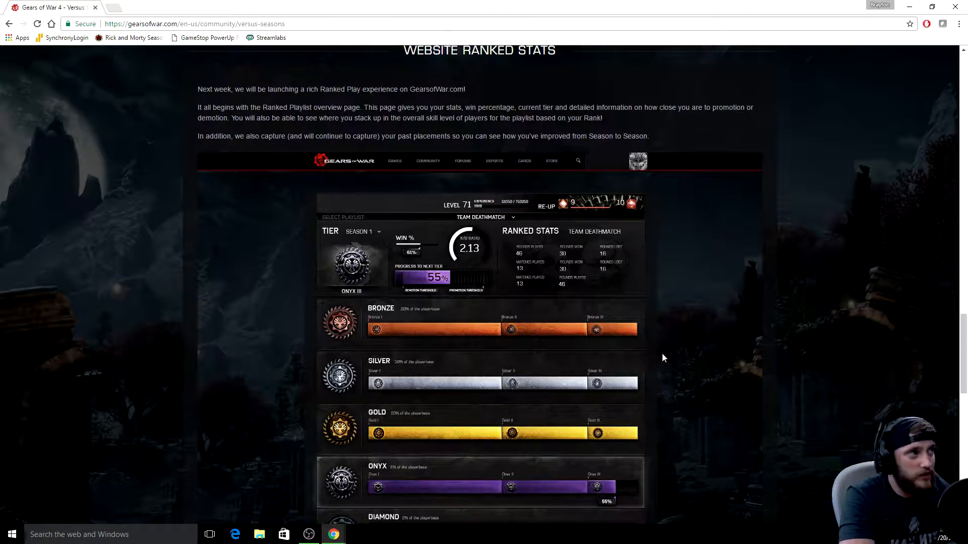
mouse_move(646, 358)
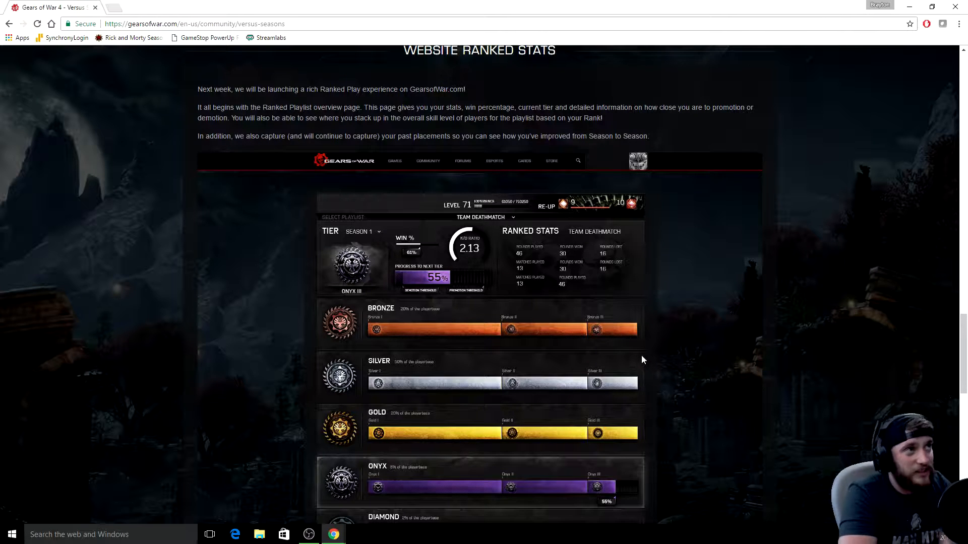
mouse_move(644, 353)
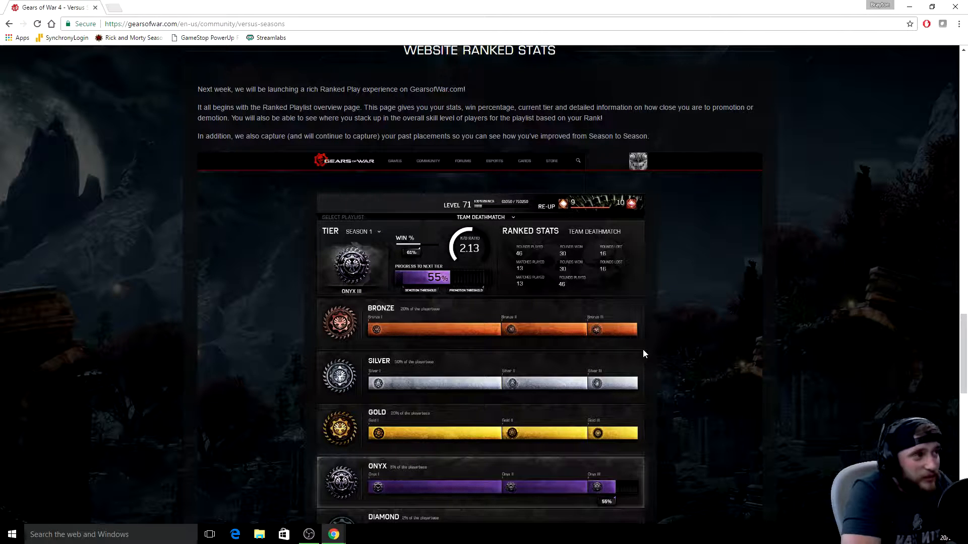
mouse_move(644, 363)
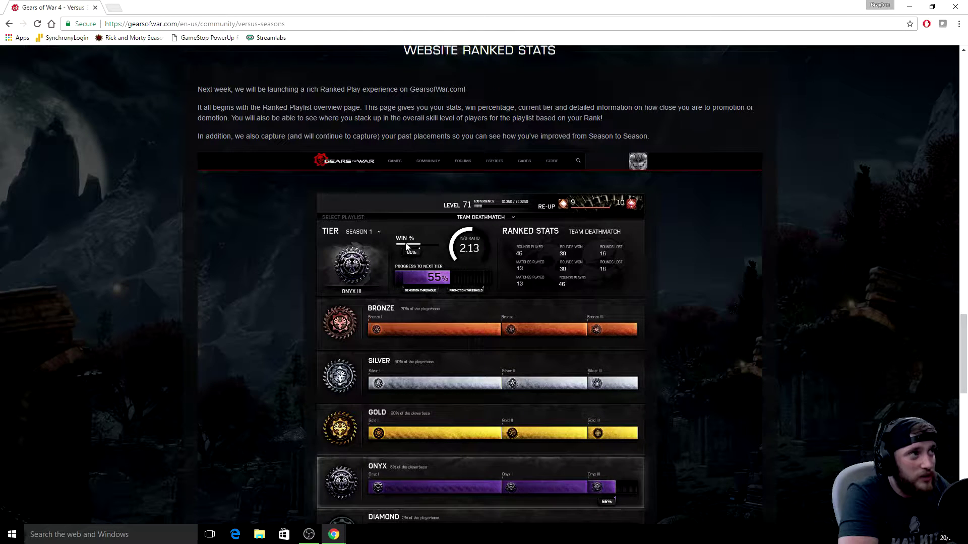
mouse_move(475, 247)
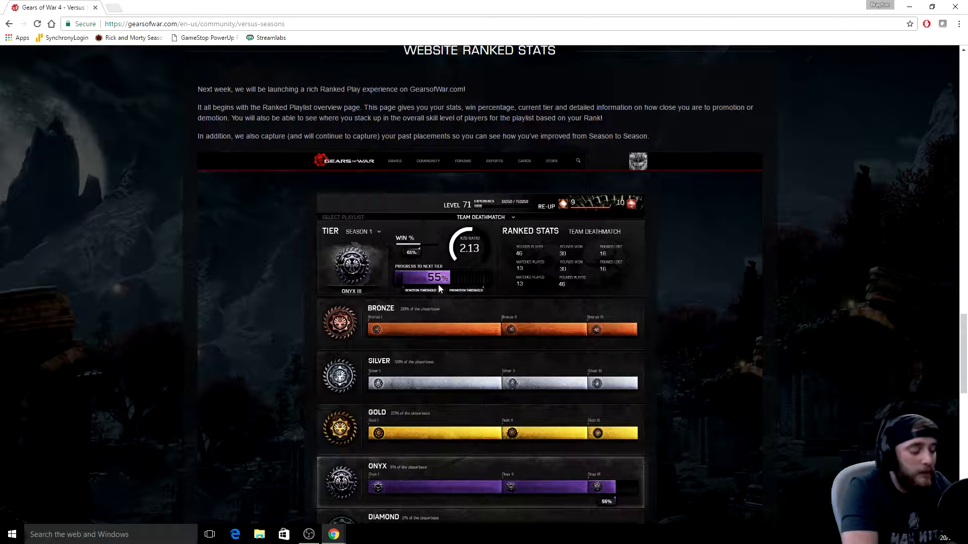
mouse_move(638, 341)
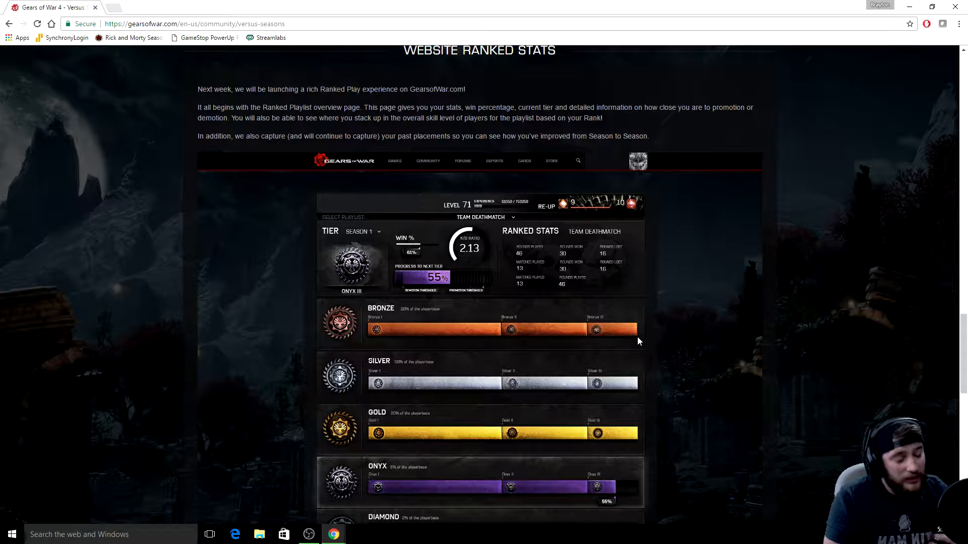
mouse_move(628, 349)
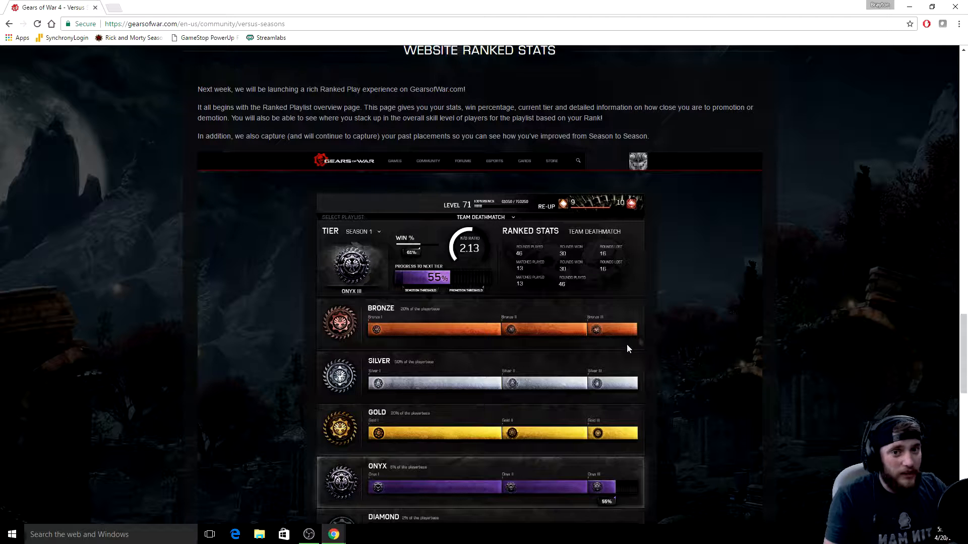
mouse_move(624, 350)
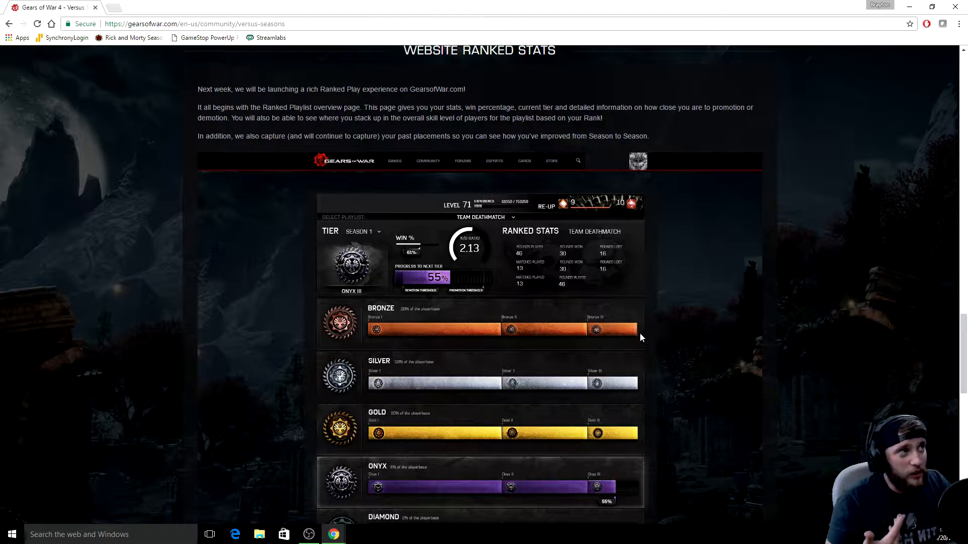
mouse_move(665, 327)
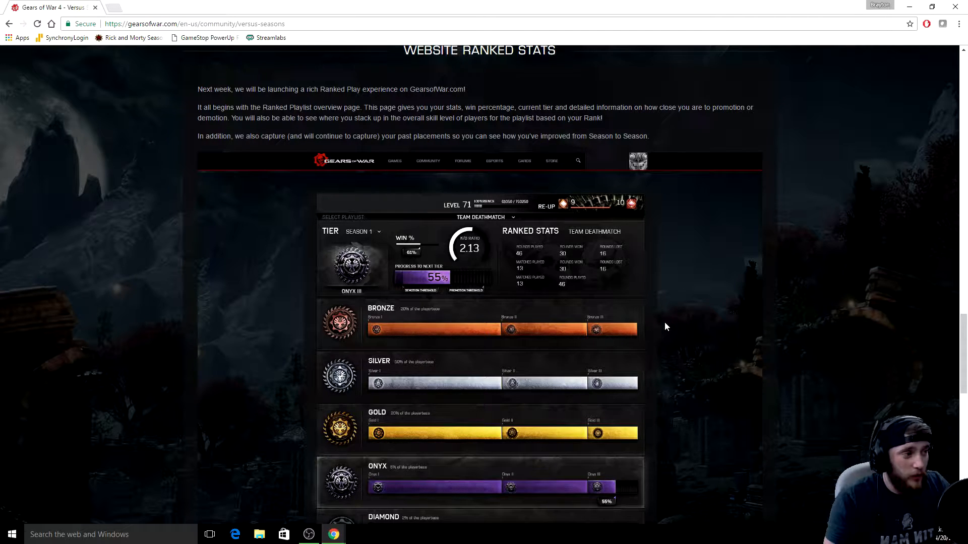
mouse_move(658, 315)
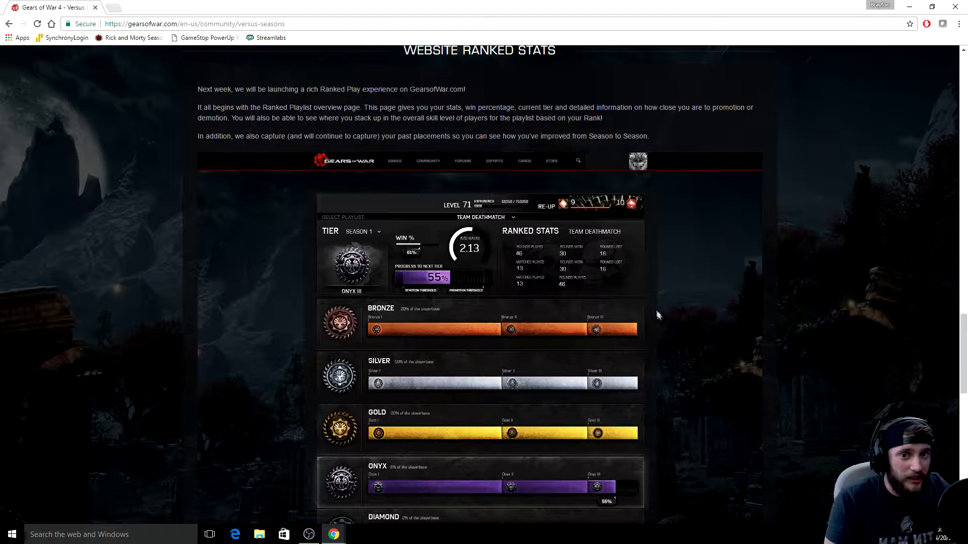
mouse_move(701, 318)
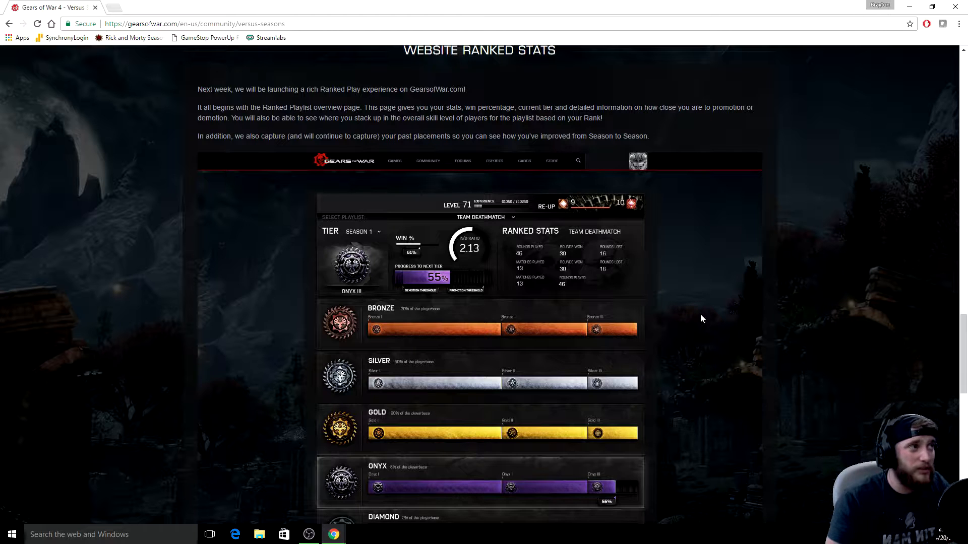
mouse_move(711, 322)
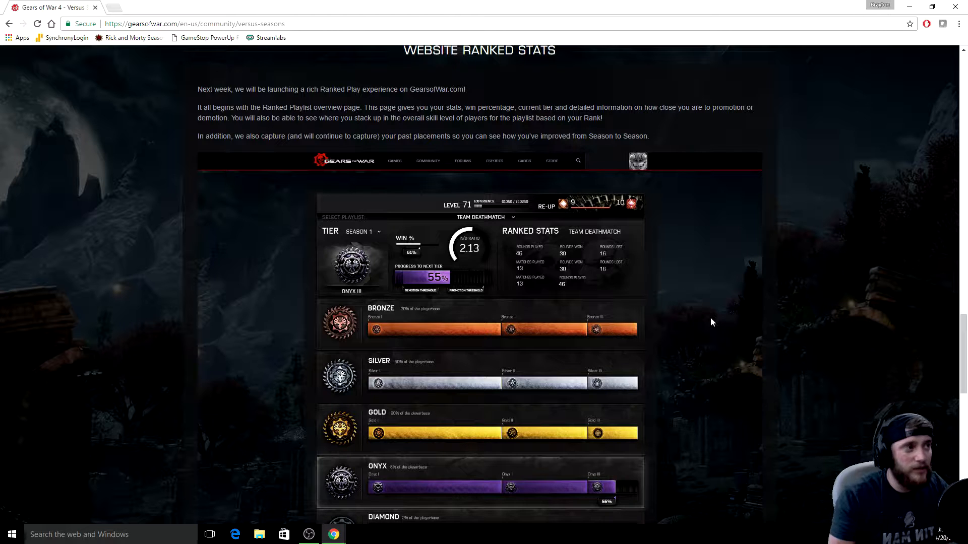
mouse_move(720, 336)
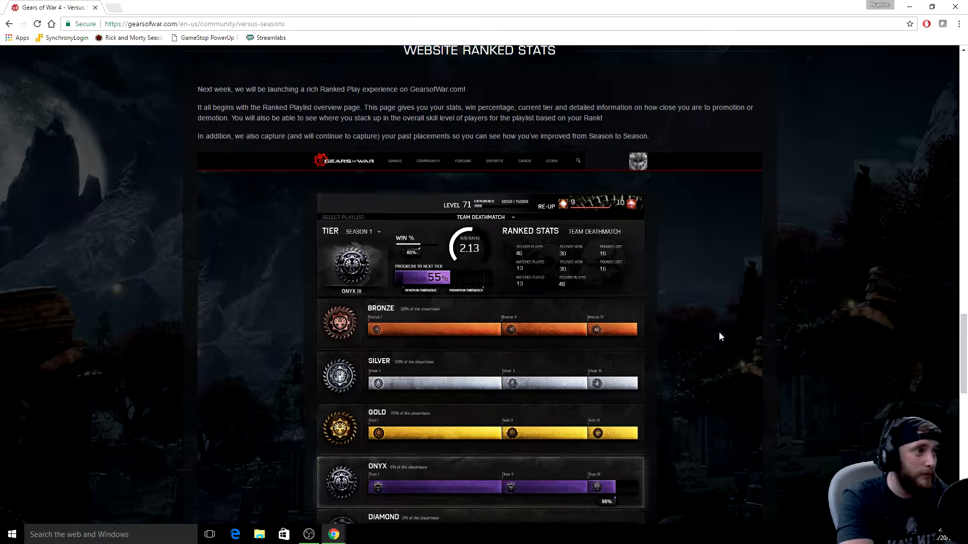
scroll("down", 3)
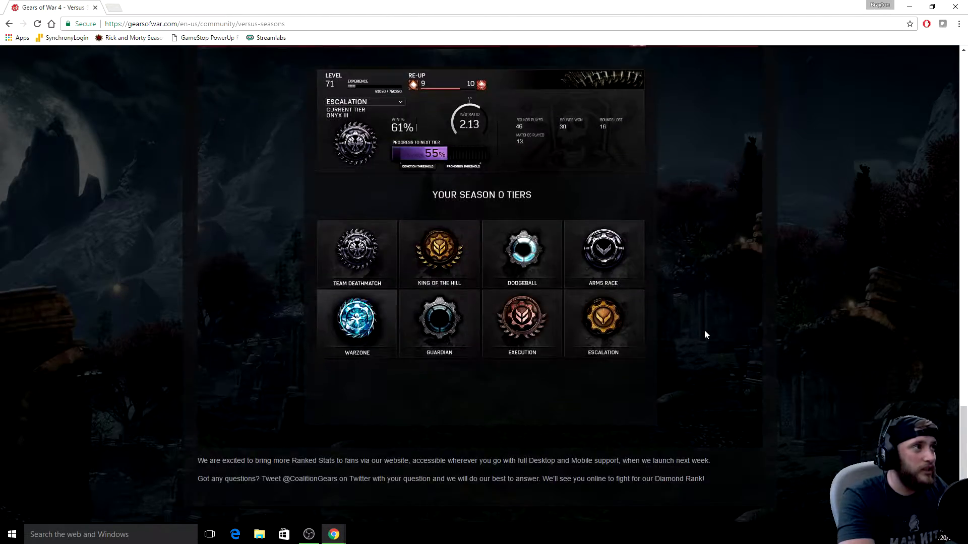
scroll("up", 3)
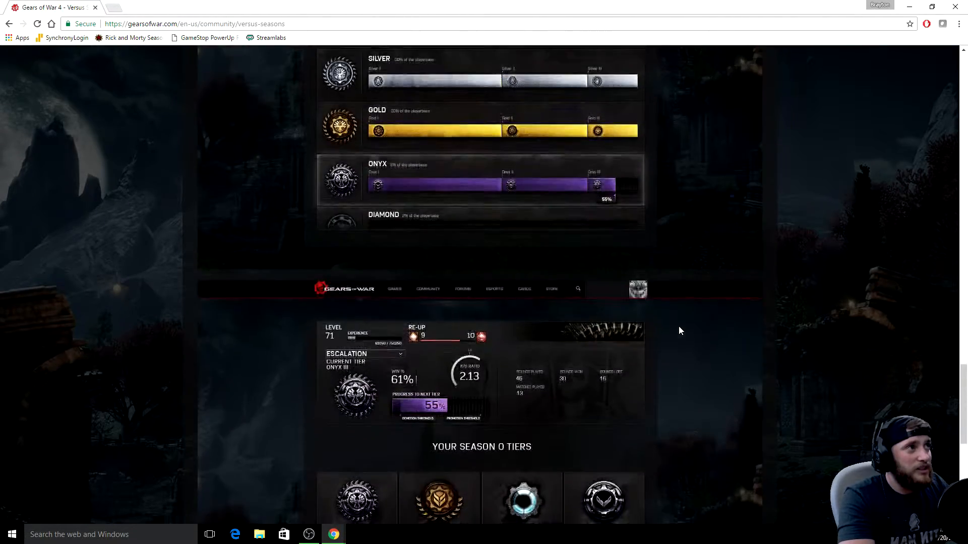
scroll("down", 3)
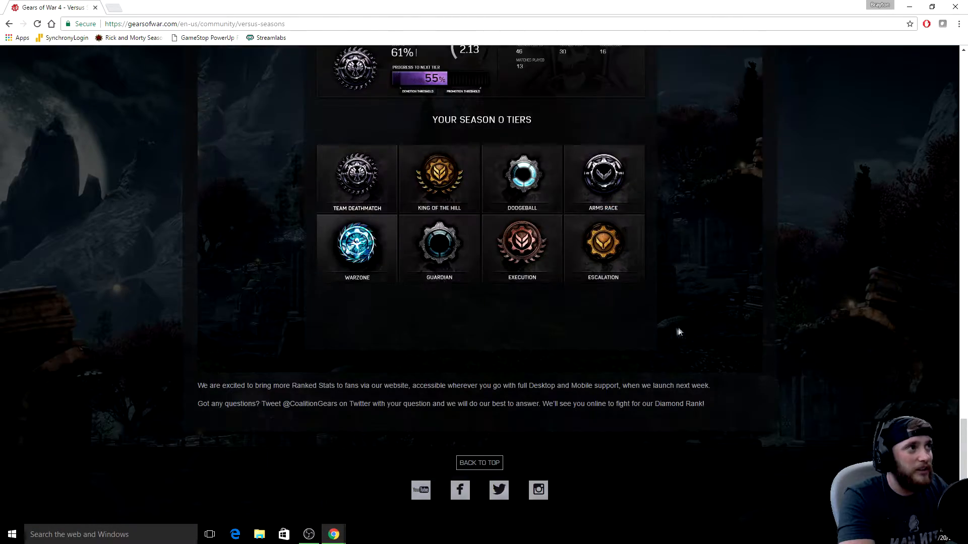
scroll("up", 3)
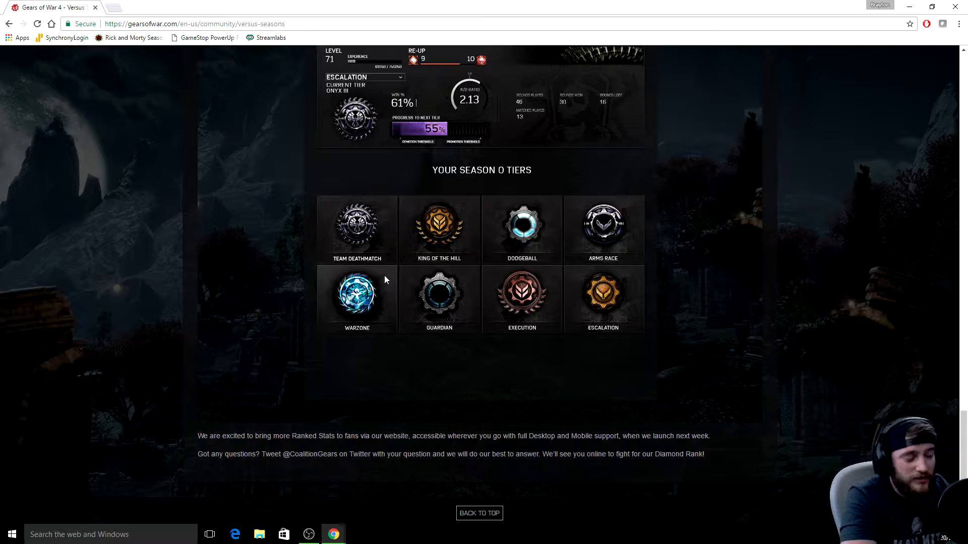
mouse_move(579, 302)
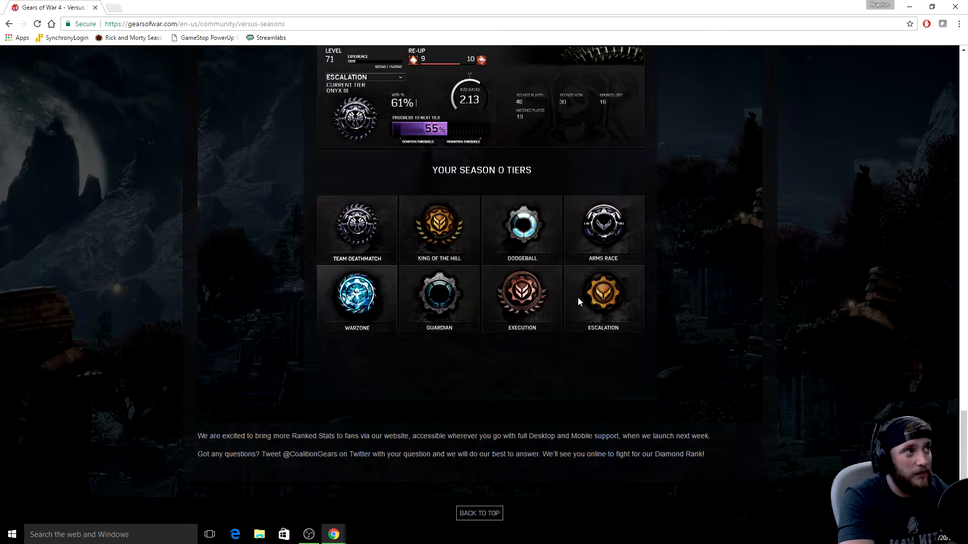
scroll("up", 3)
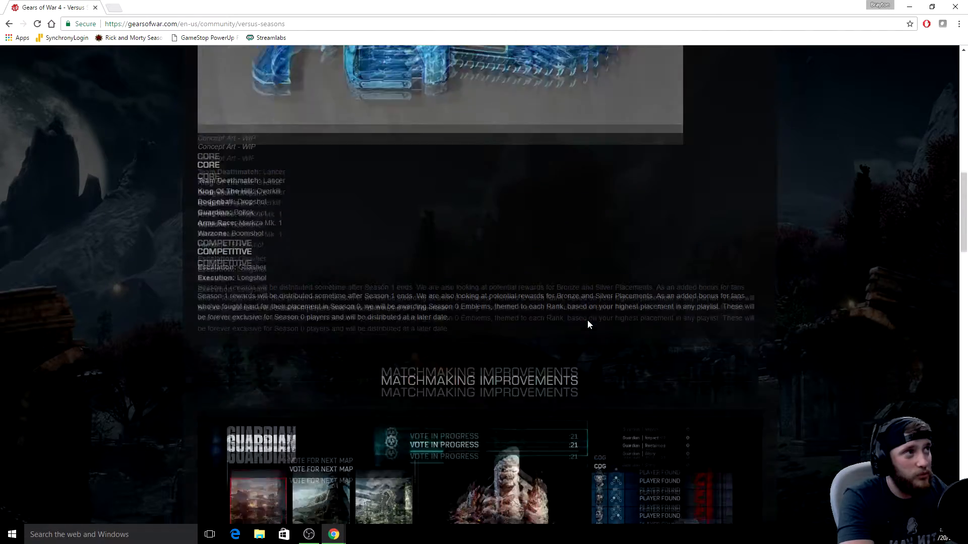
scroll("up", 3)
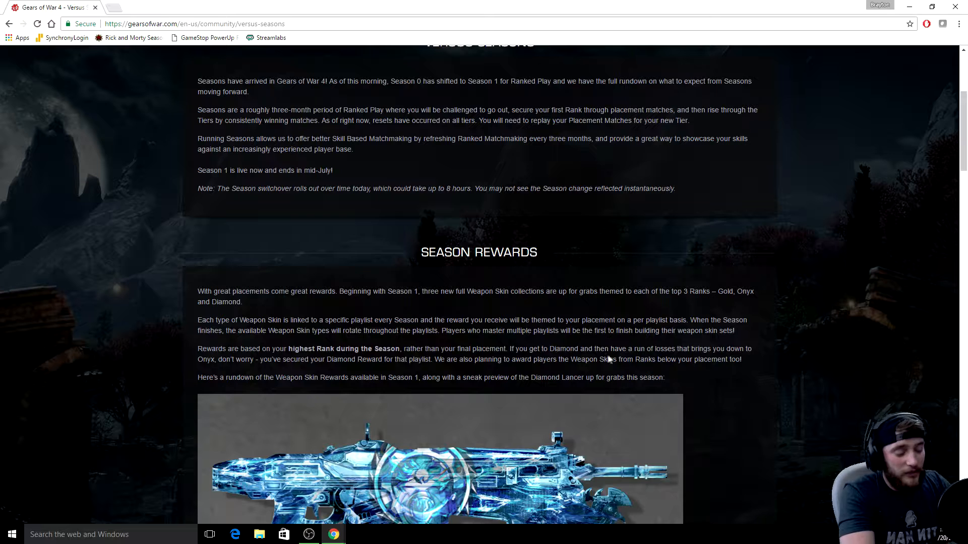
mouse_move(670, 377)
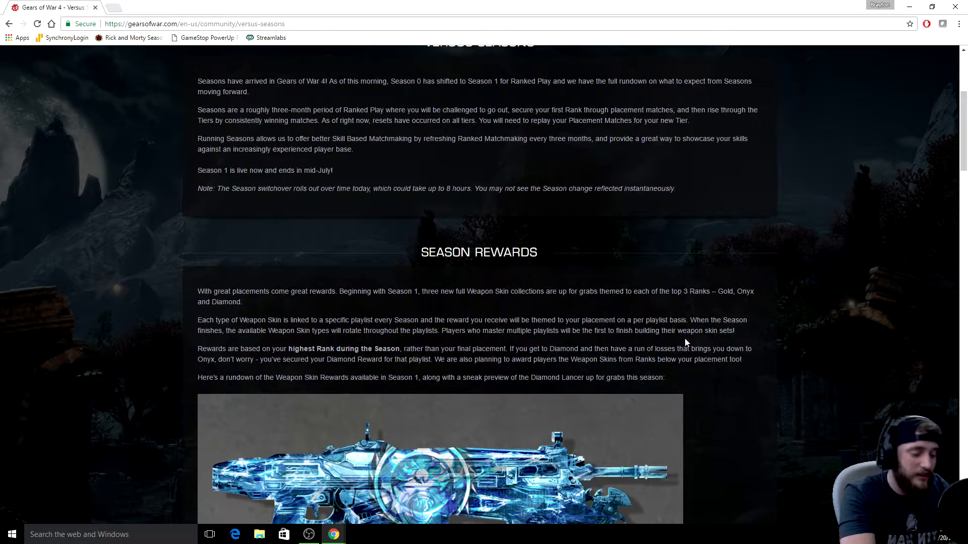
scroll("down", 3)
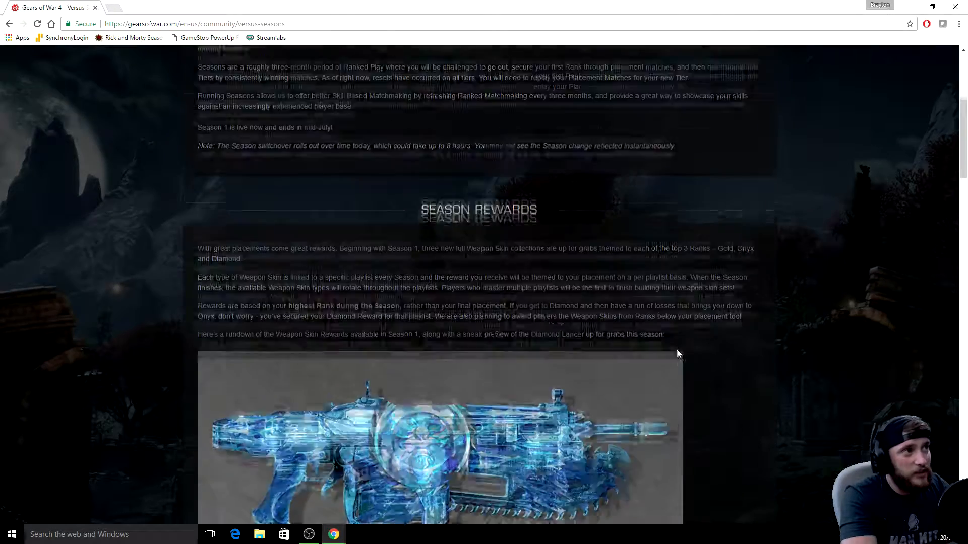
scroll("down", 3)
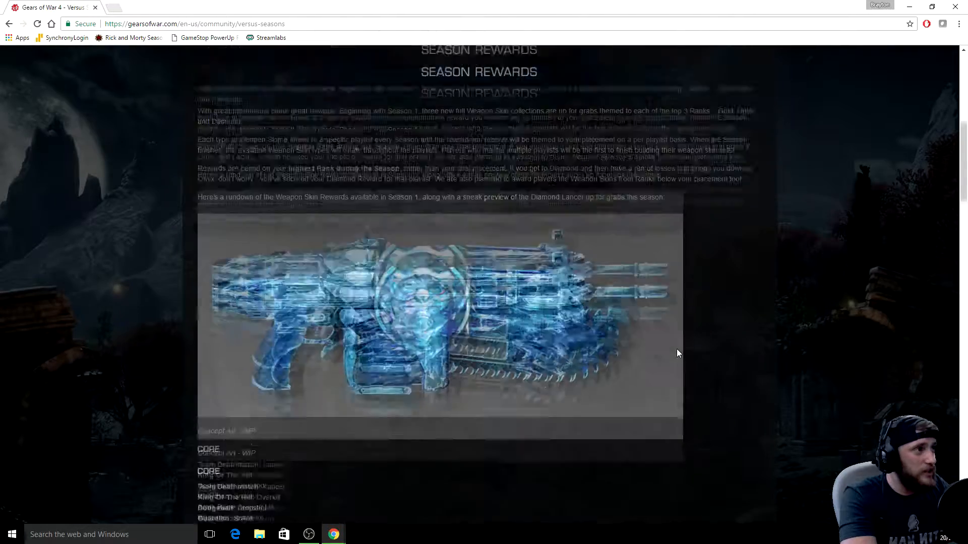
scroll("down", 3)
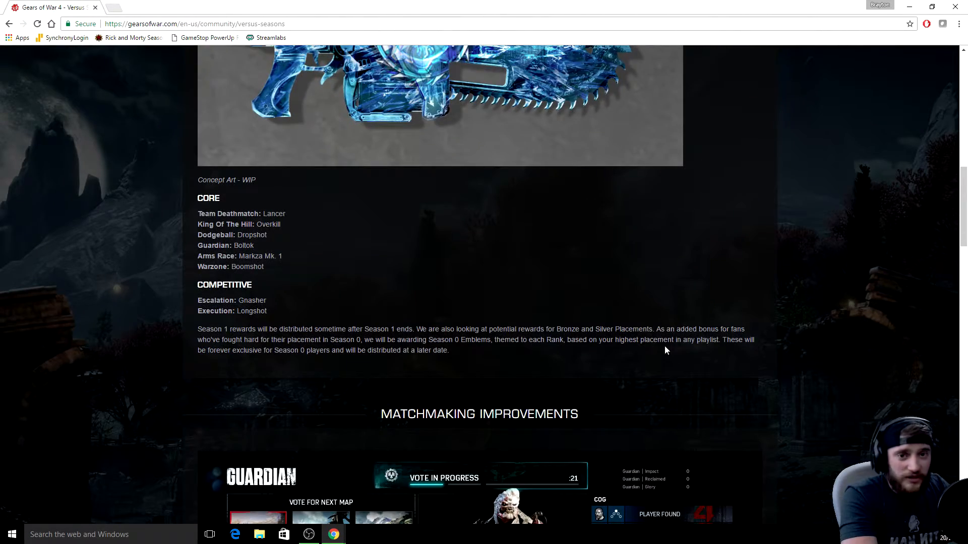
scroll("down", 3)
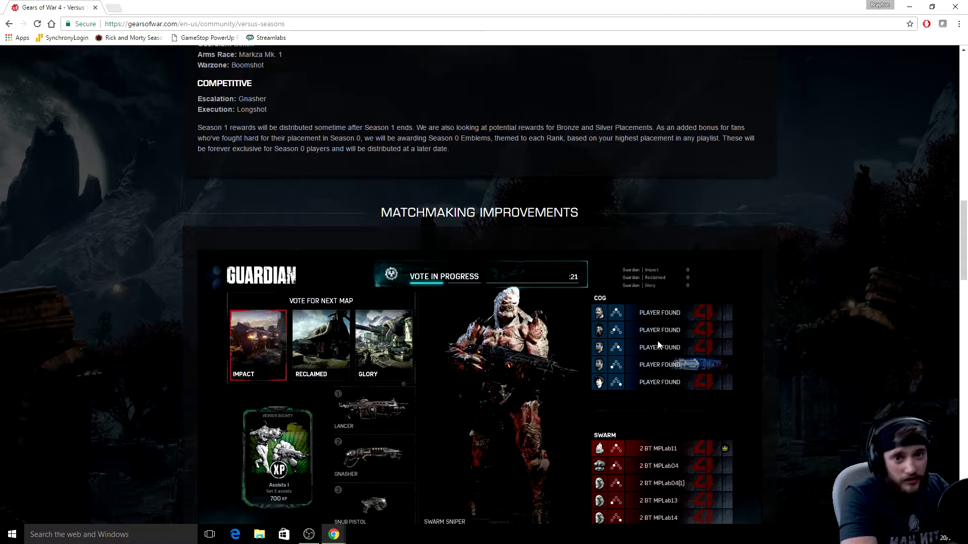
scroll("down", 3)
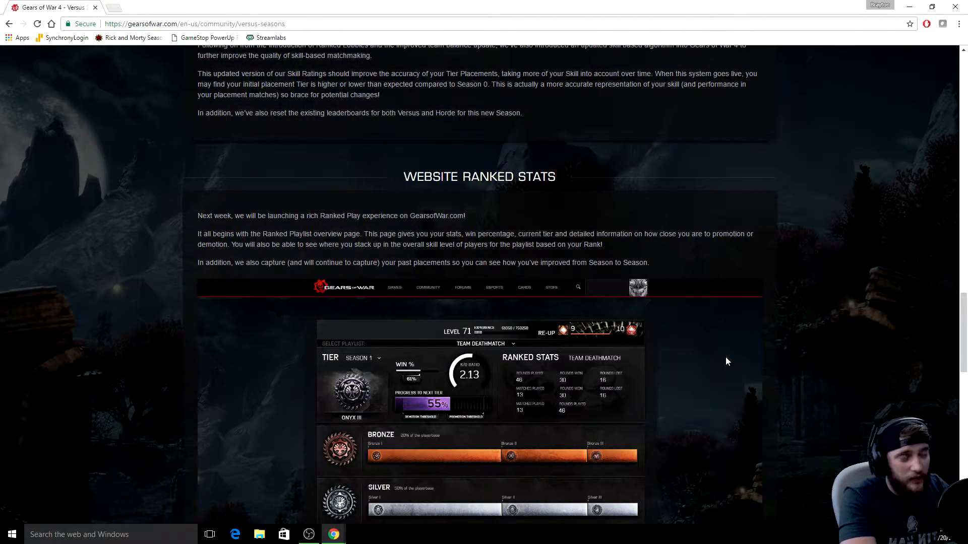
scroll("down", 3)
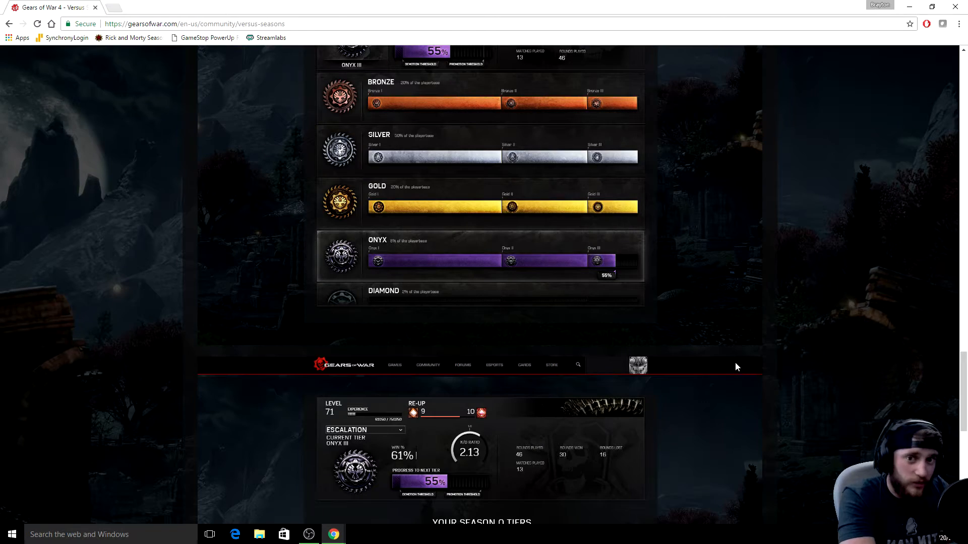
scroll("down", 3)
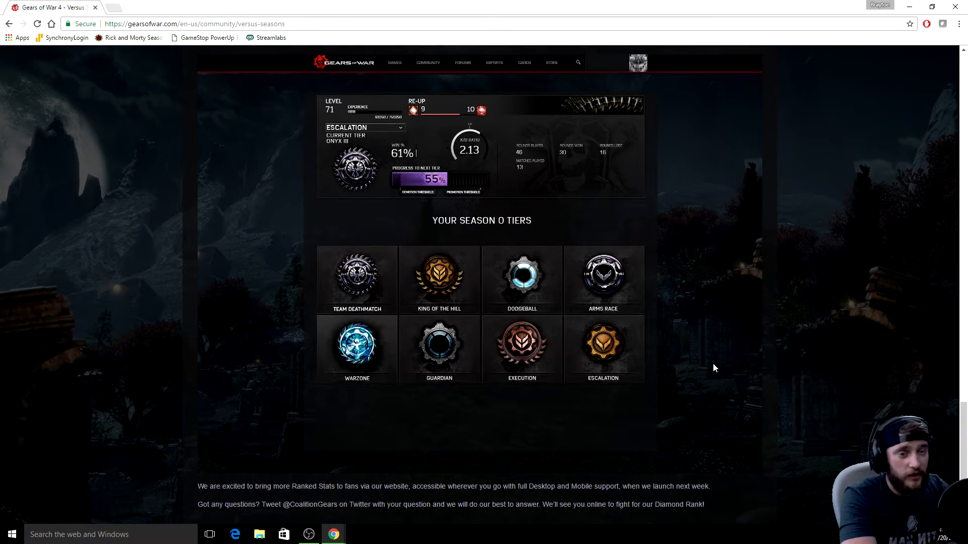